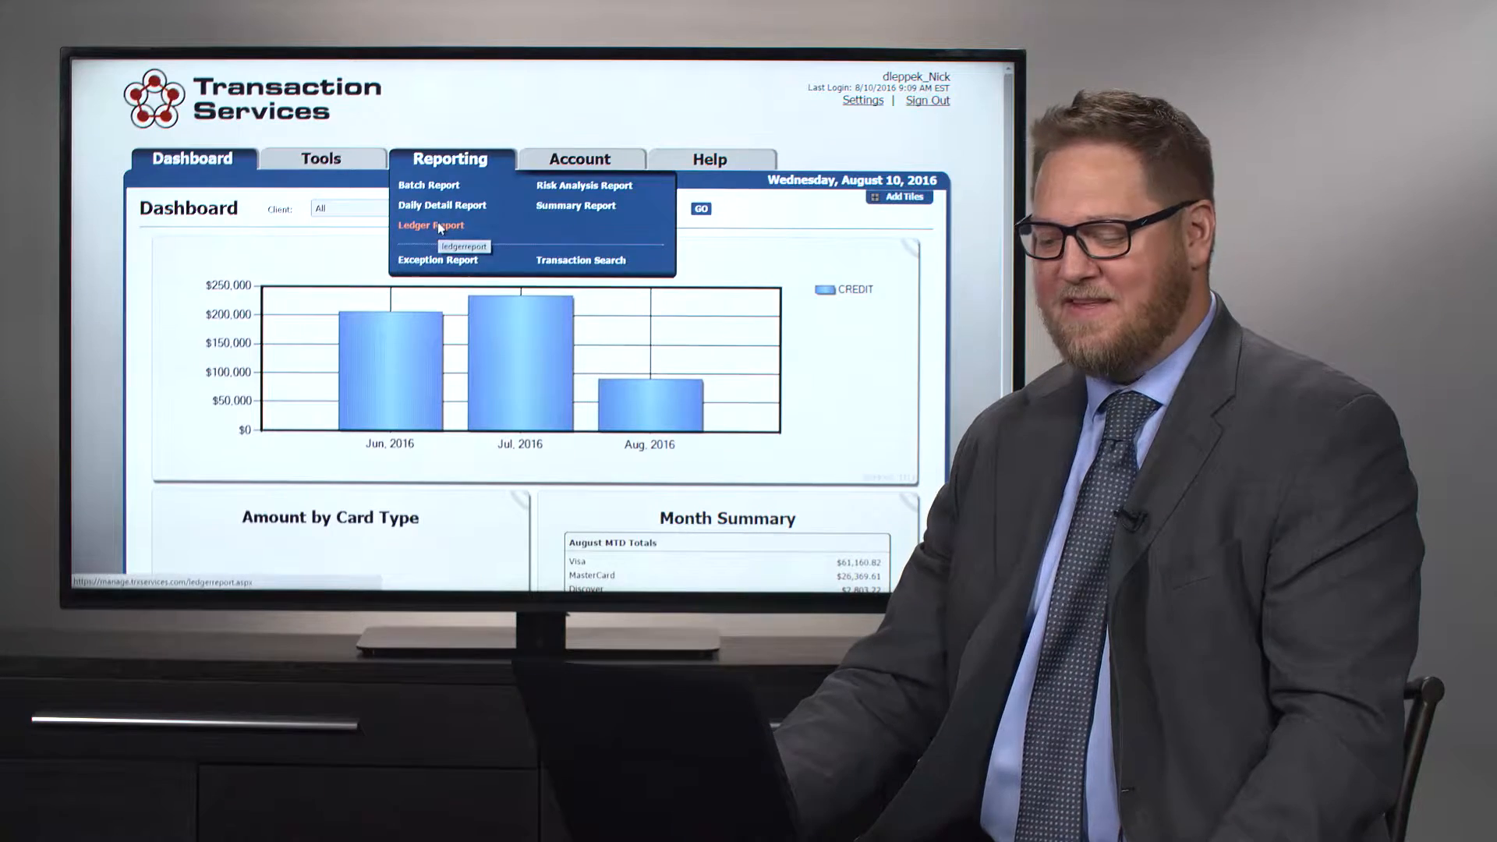
# Go to the ACH Ledger Report search page from the Reporting menu.
pyautogui.click(431, 225)
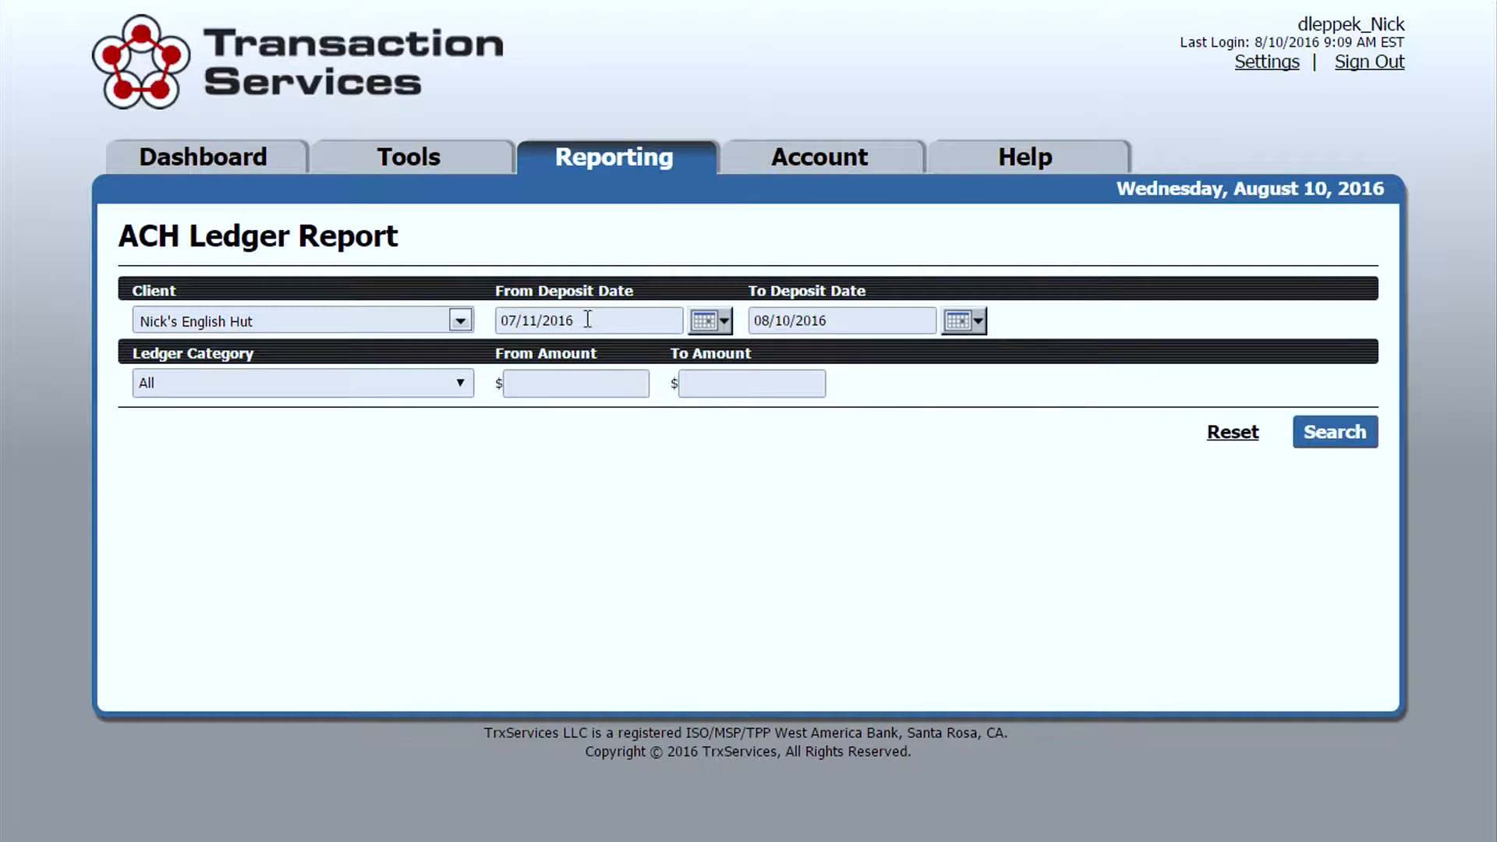
pyautogui.moveTo(876, 315)
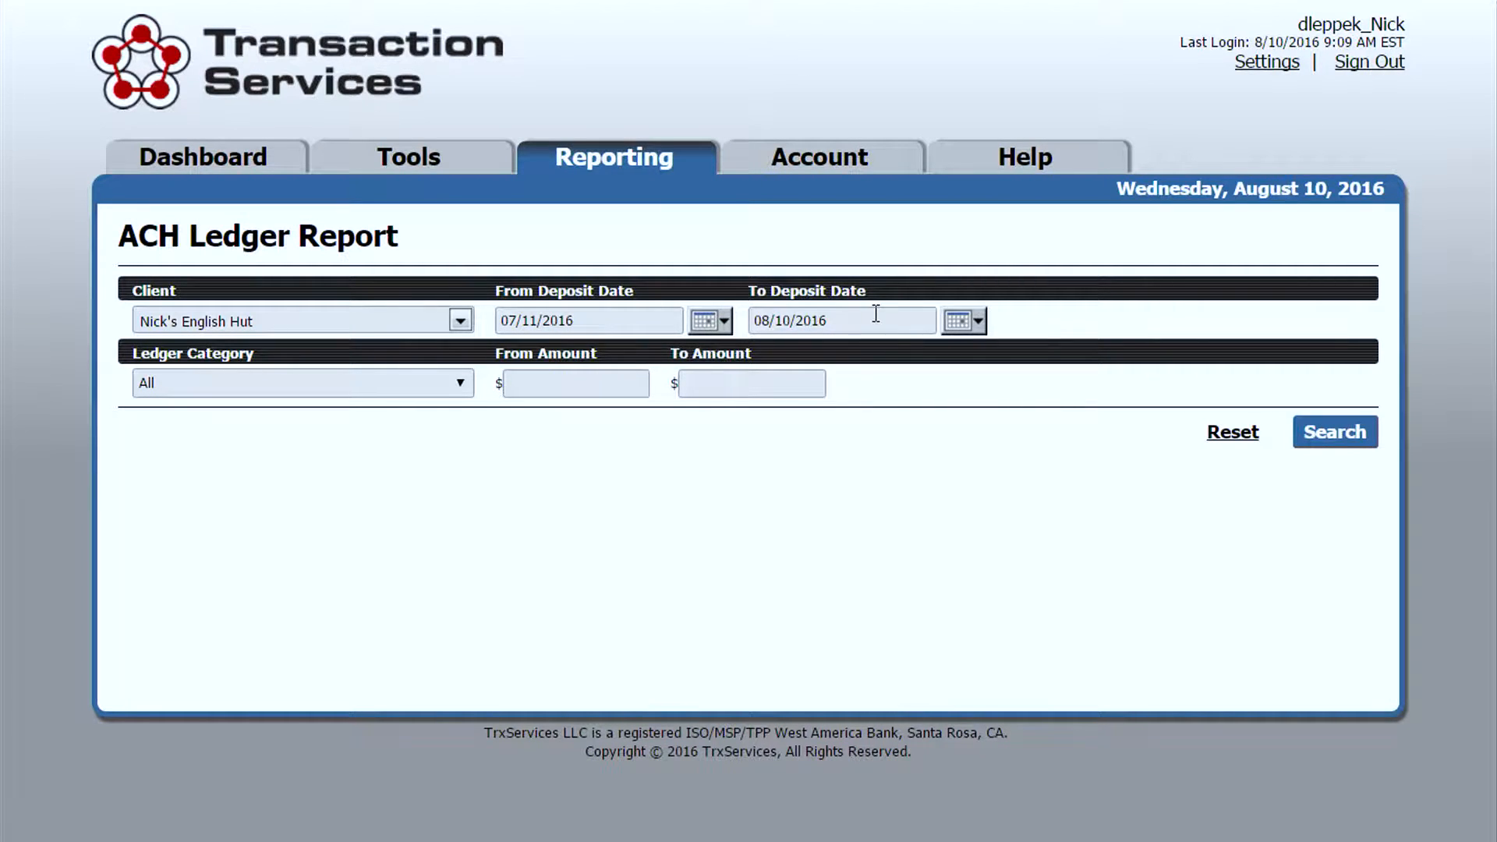
# Change the From Deposit Date to 04/01/2016, leaving Ledger Category at All.
pyautogui.click(703, 322)
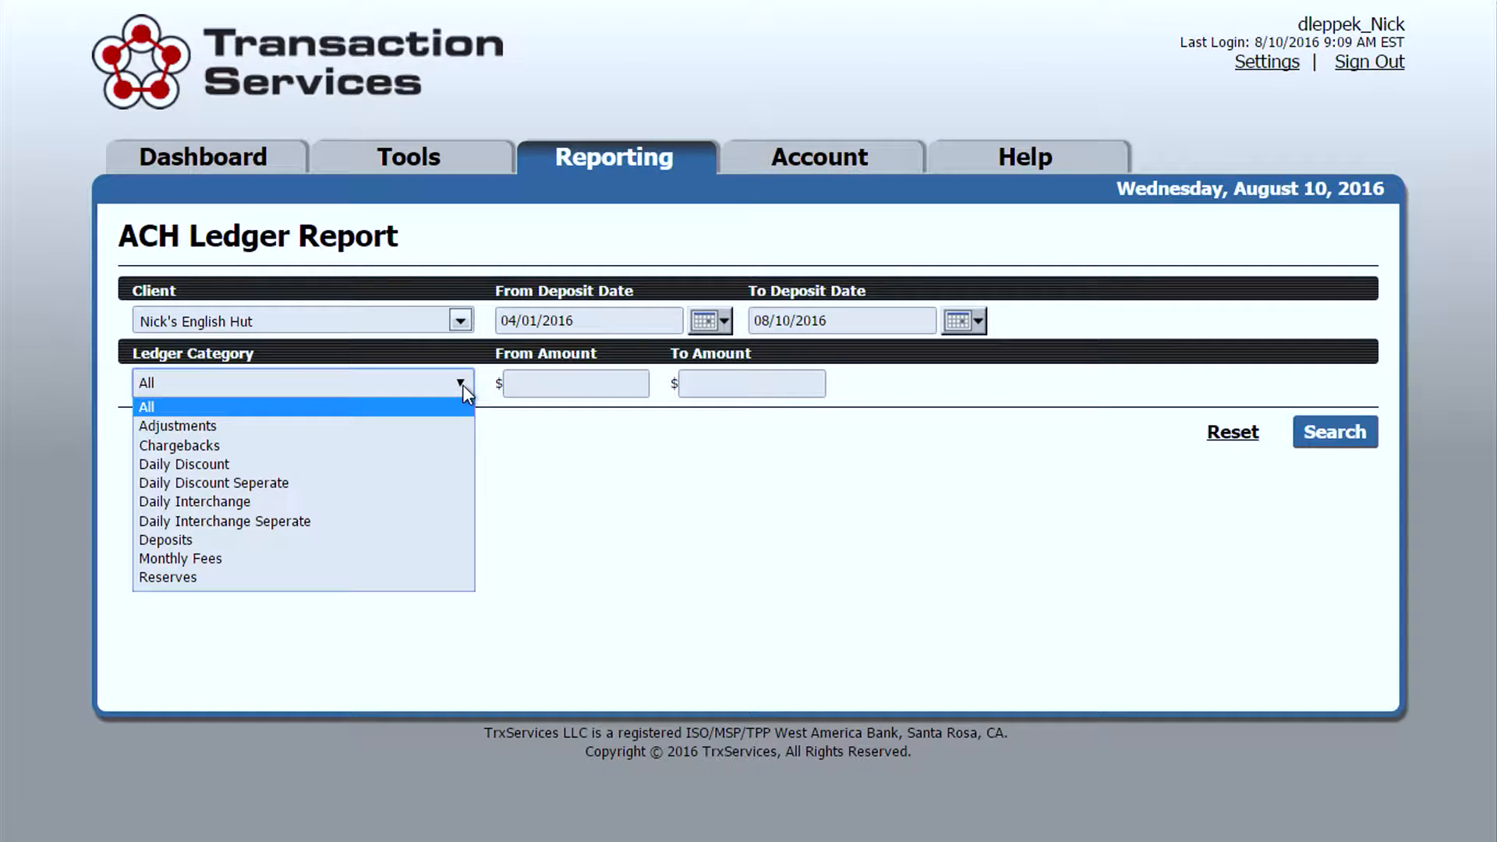
pyautogui.moveTo(436, 443)
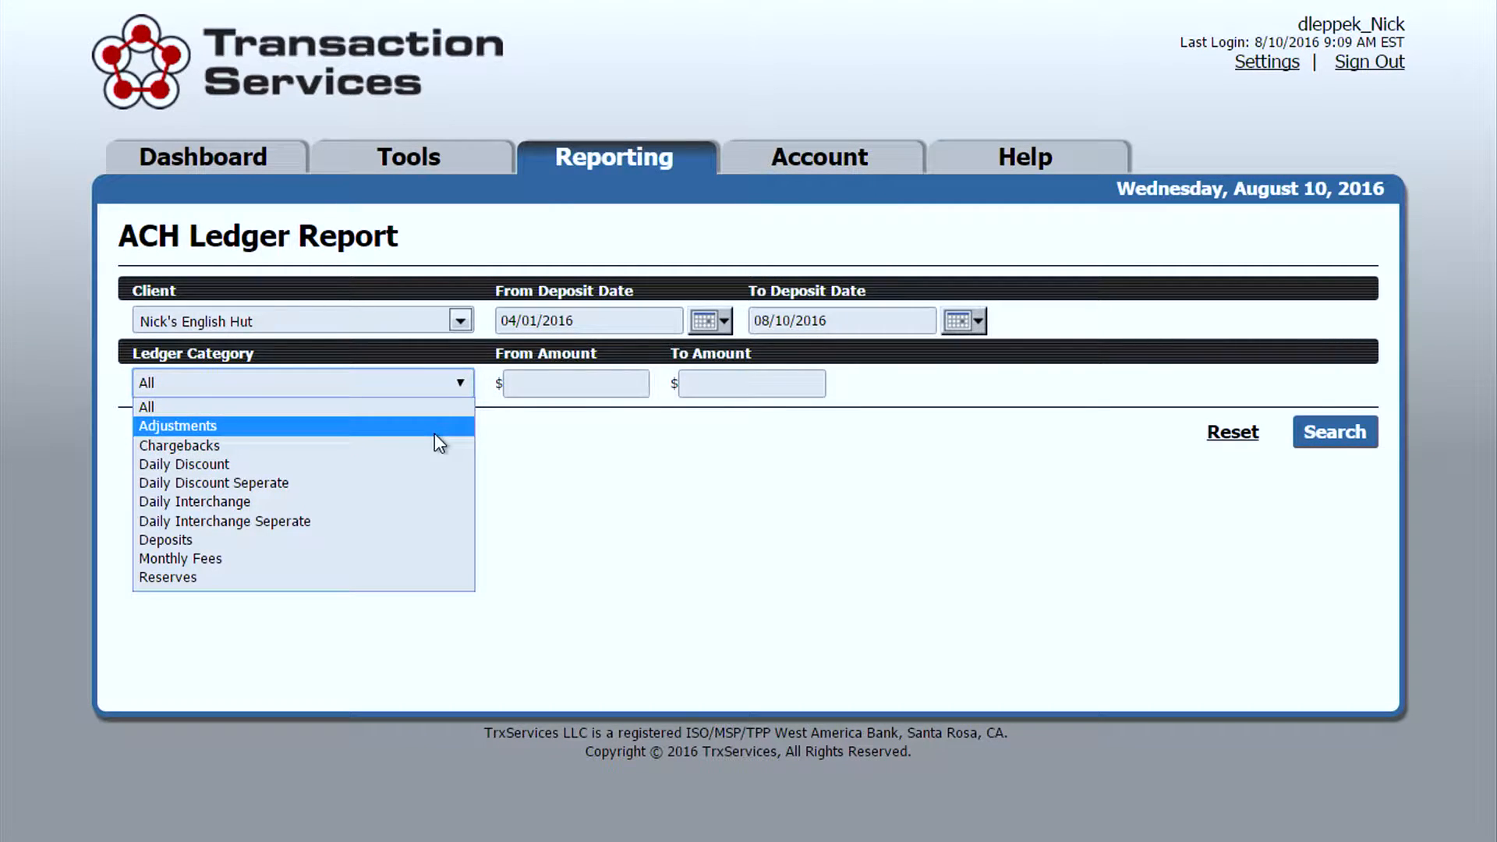
pyautogui.moveTo(411, 460)
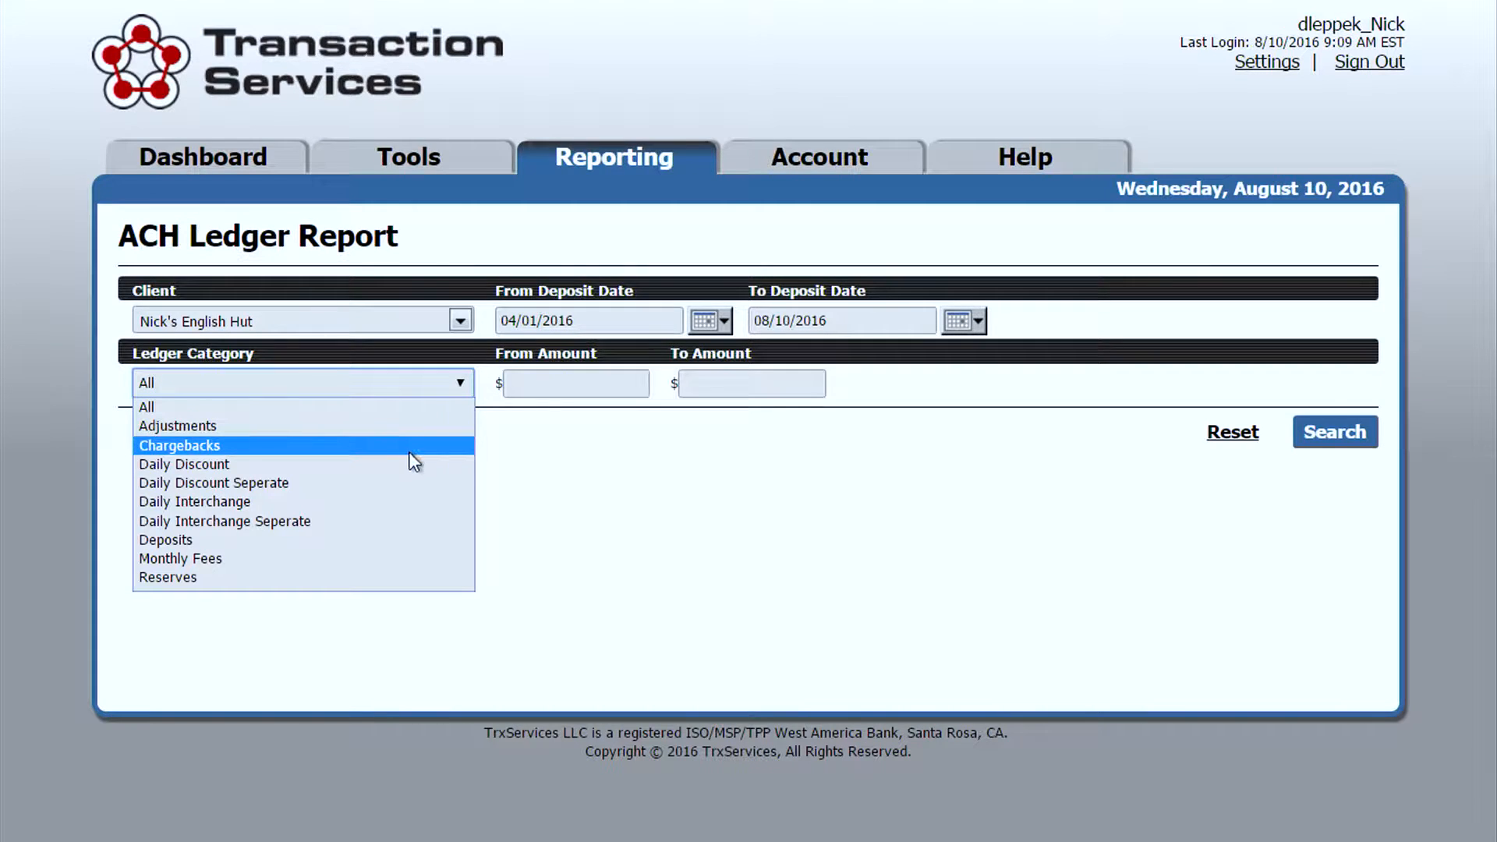
pyautogui.moveTo(409, 506)
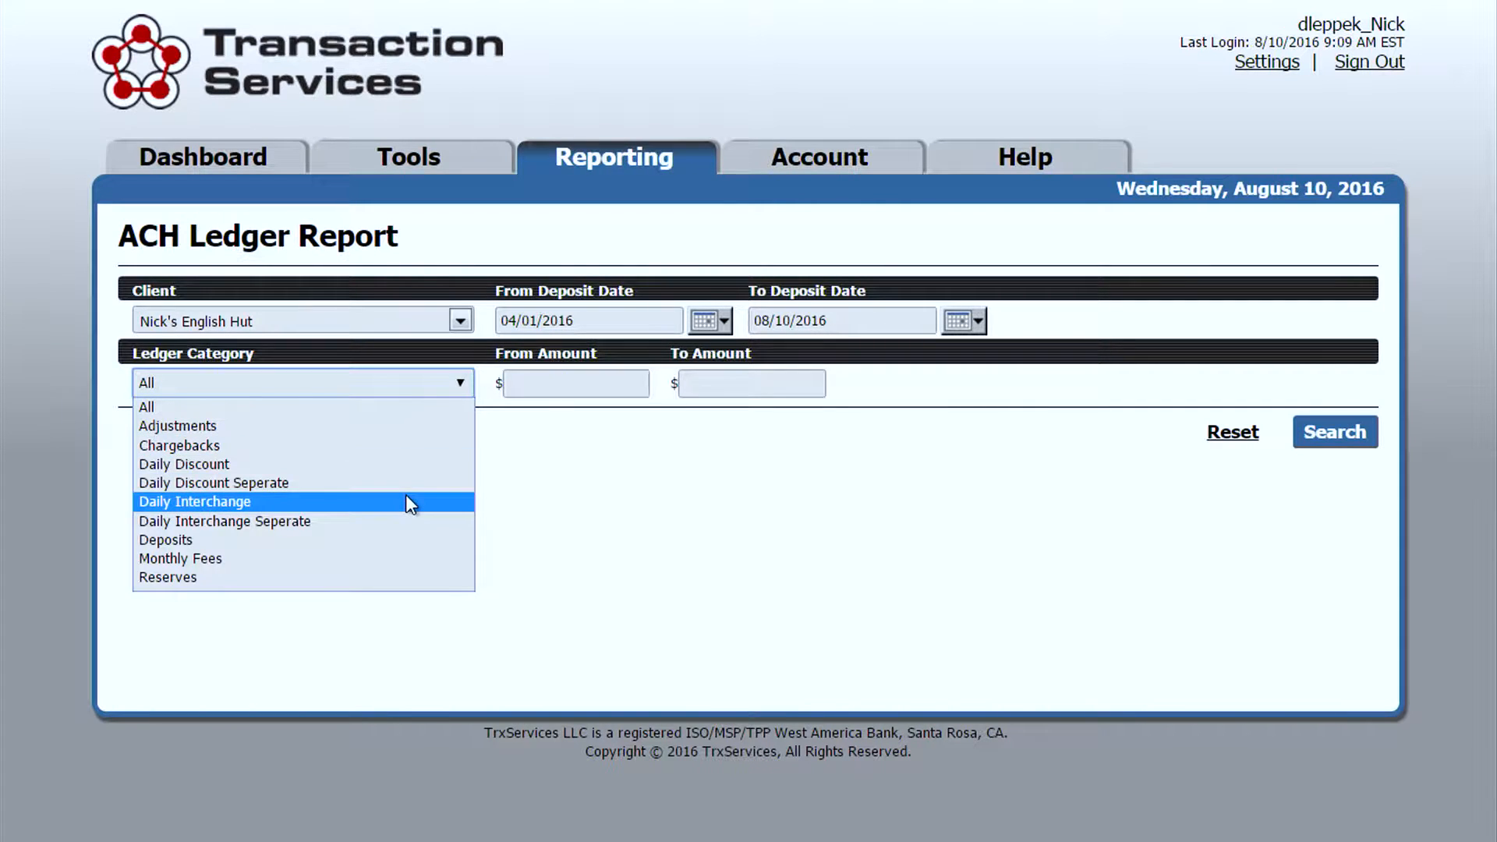
pyautogui.moveTo(407, 482)
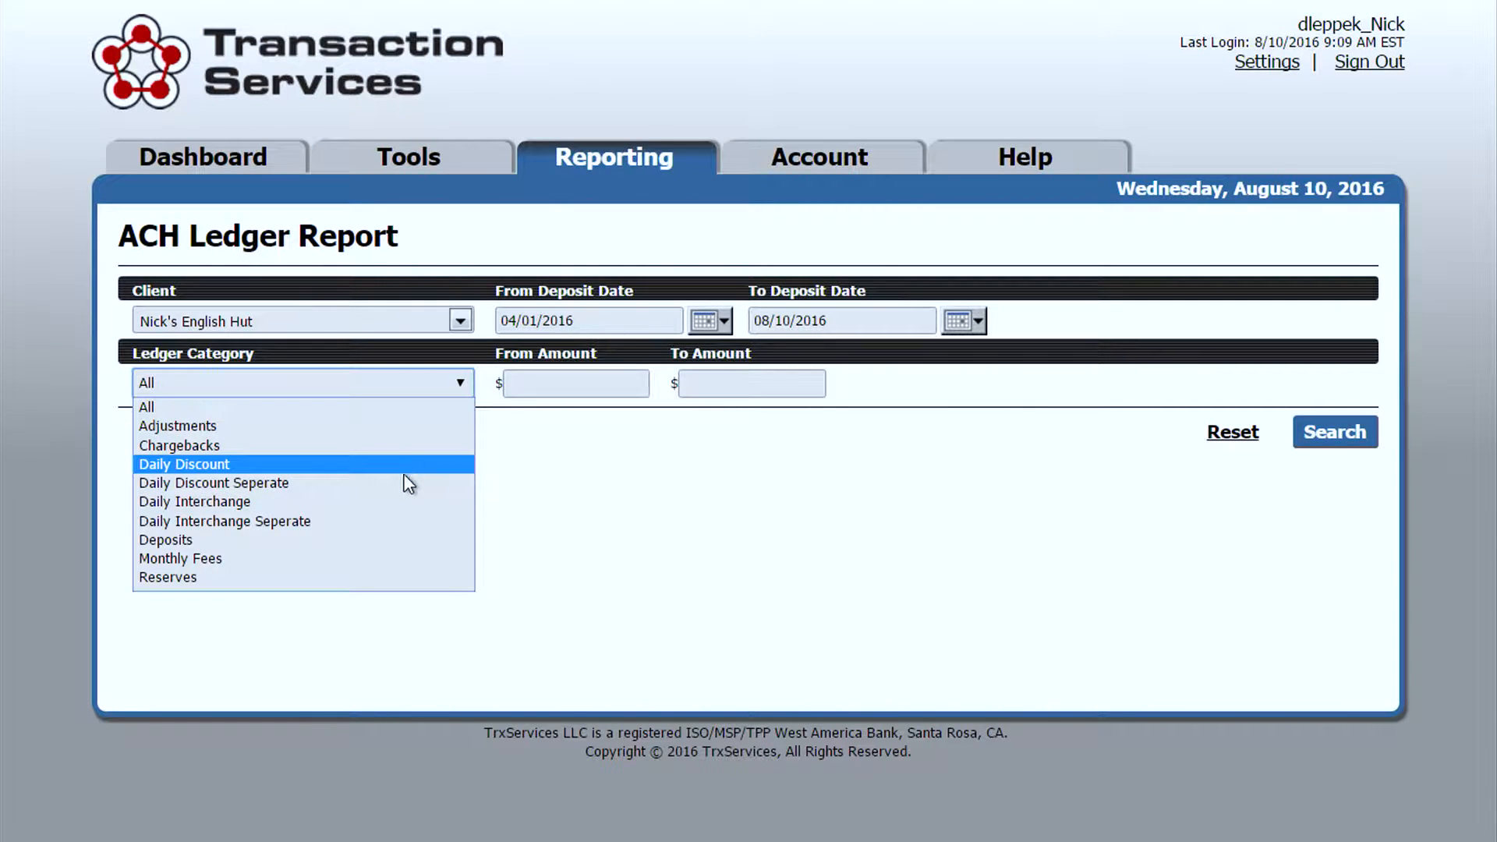
pyautogui.moveTo(405, 493)
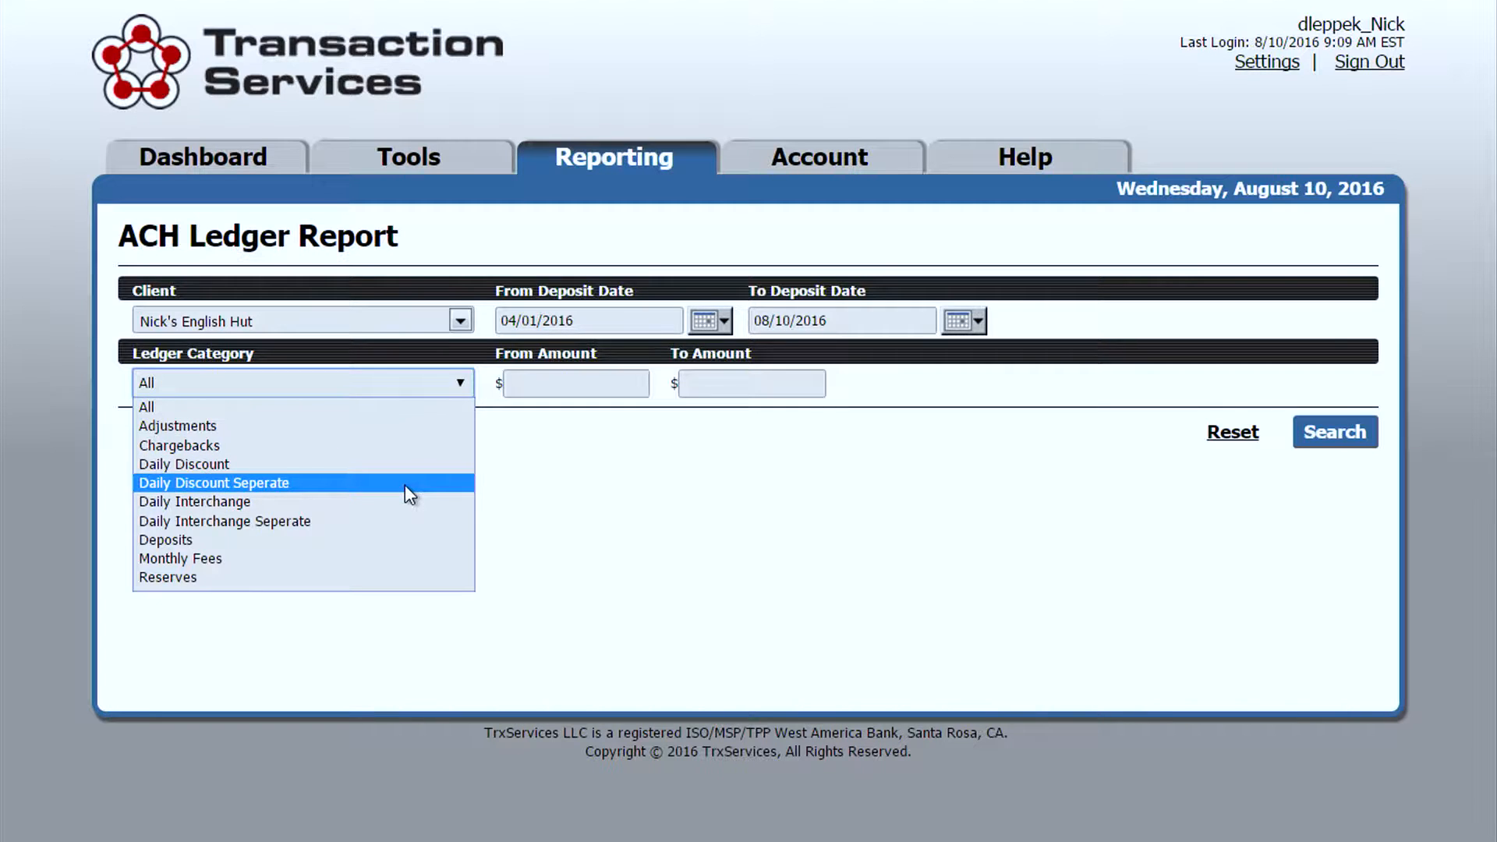
pyautogui.moveTo(405, 526)
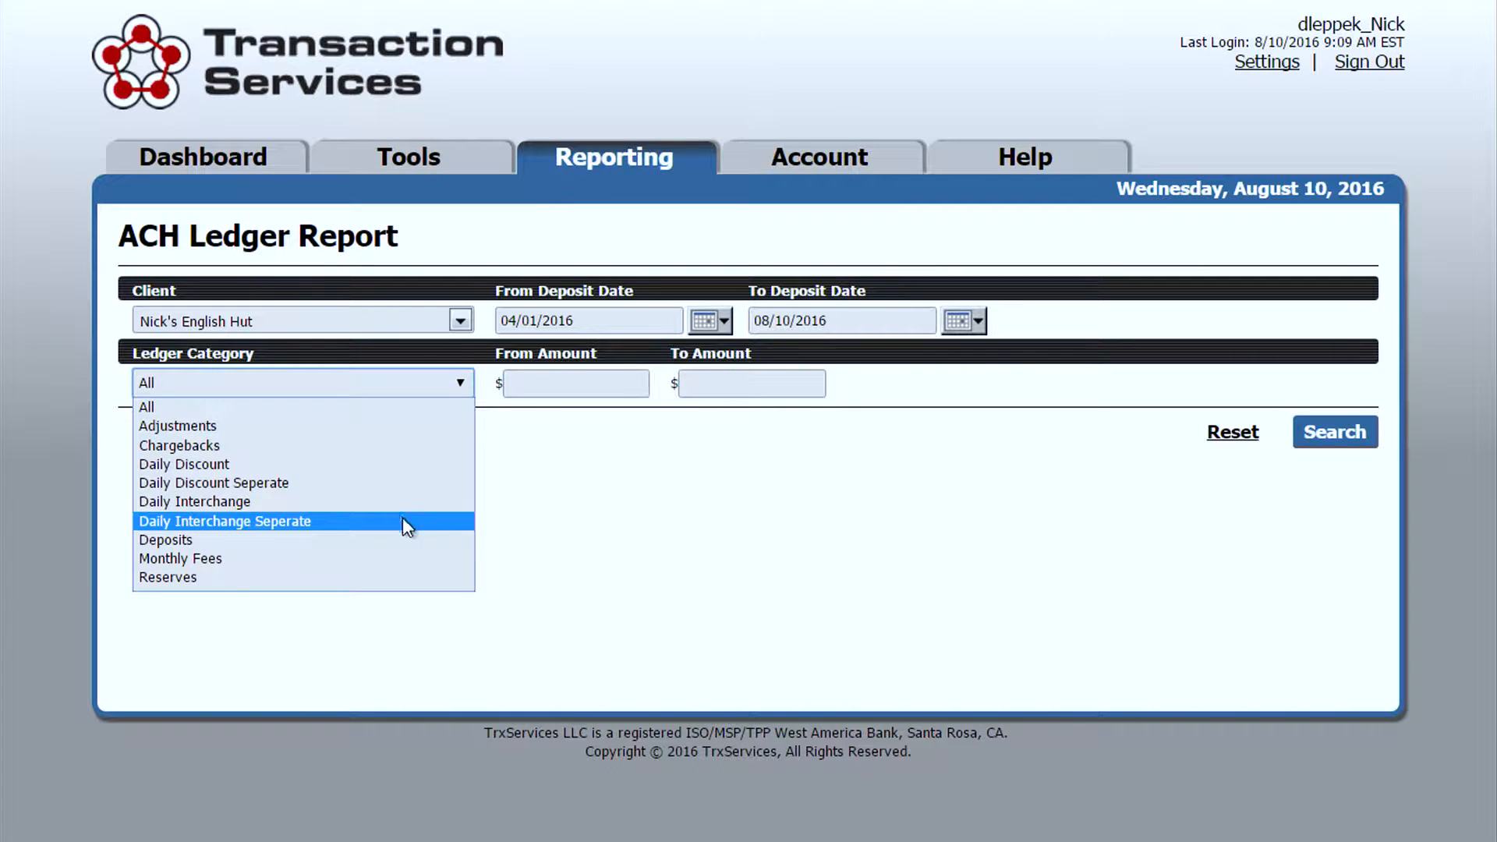
pyautogui.moveTo(400, 543)
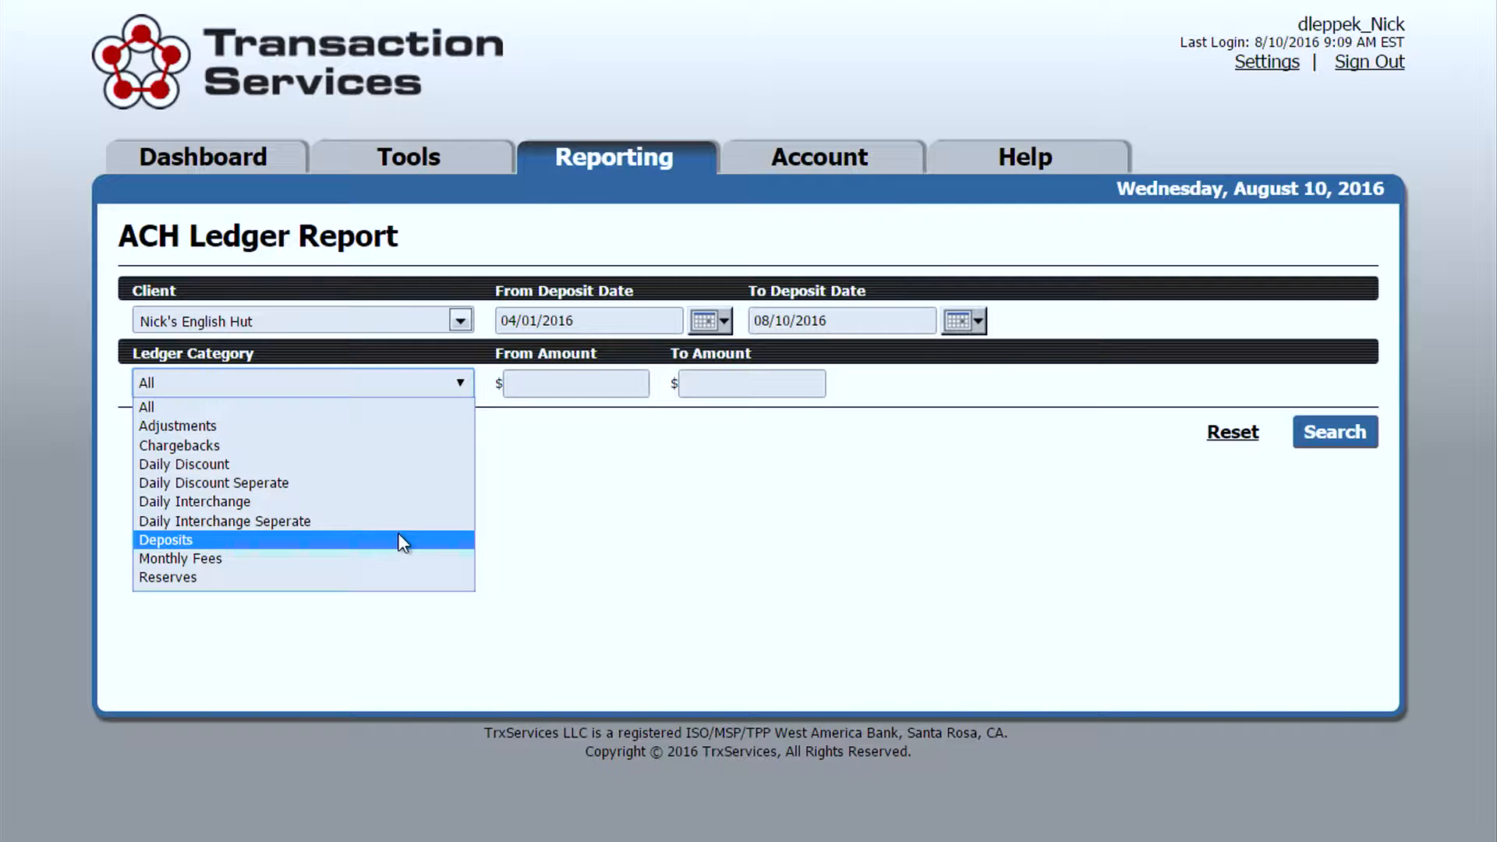
pyautogui.moveTo(391, 566)
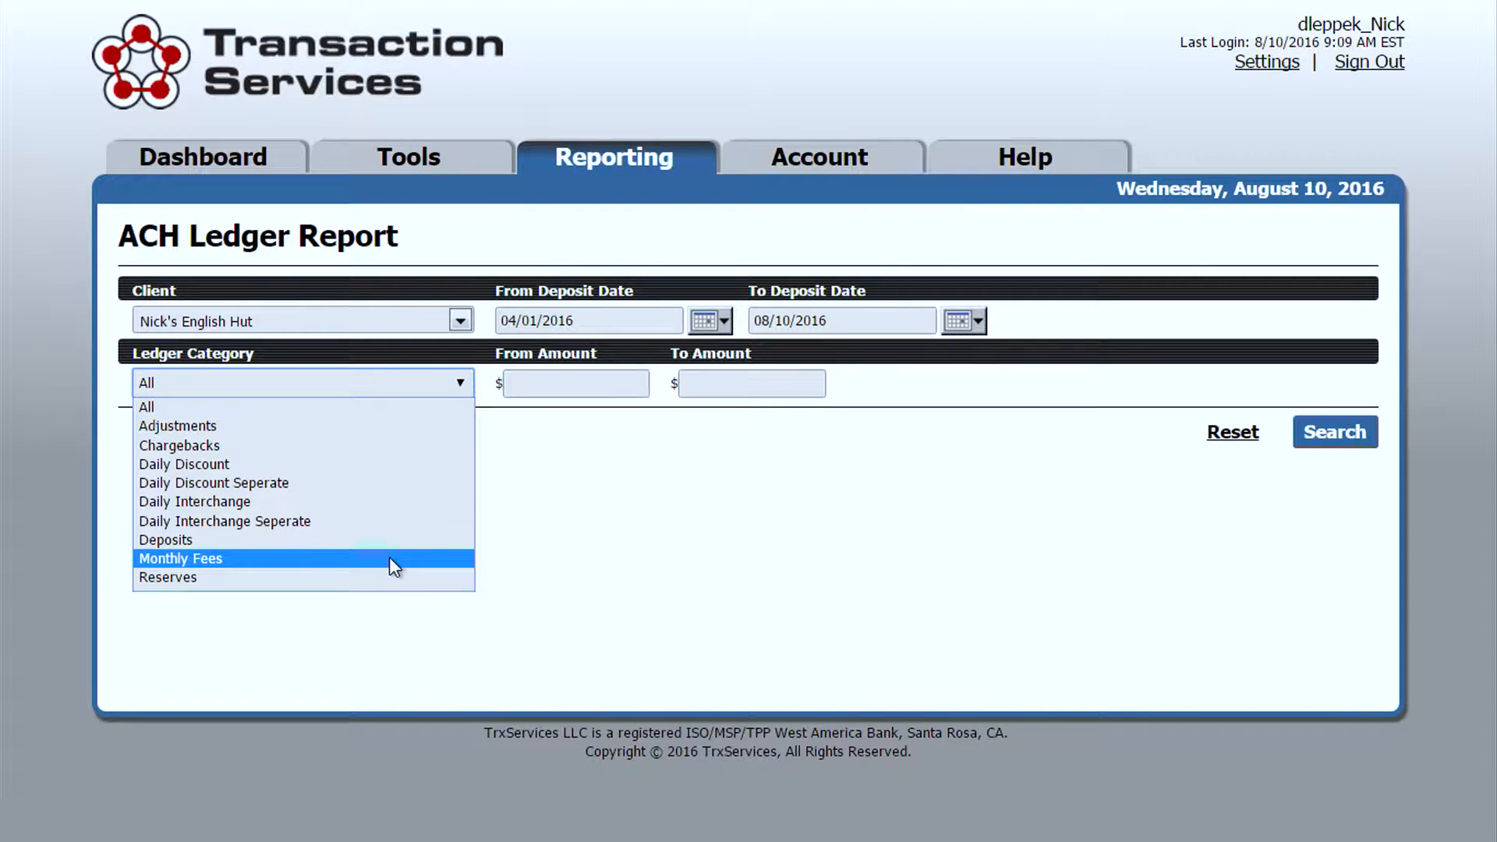
pyautogui.moveTo(384, 579)
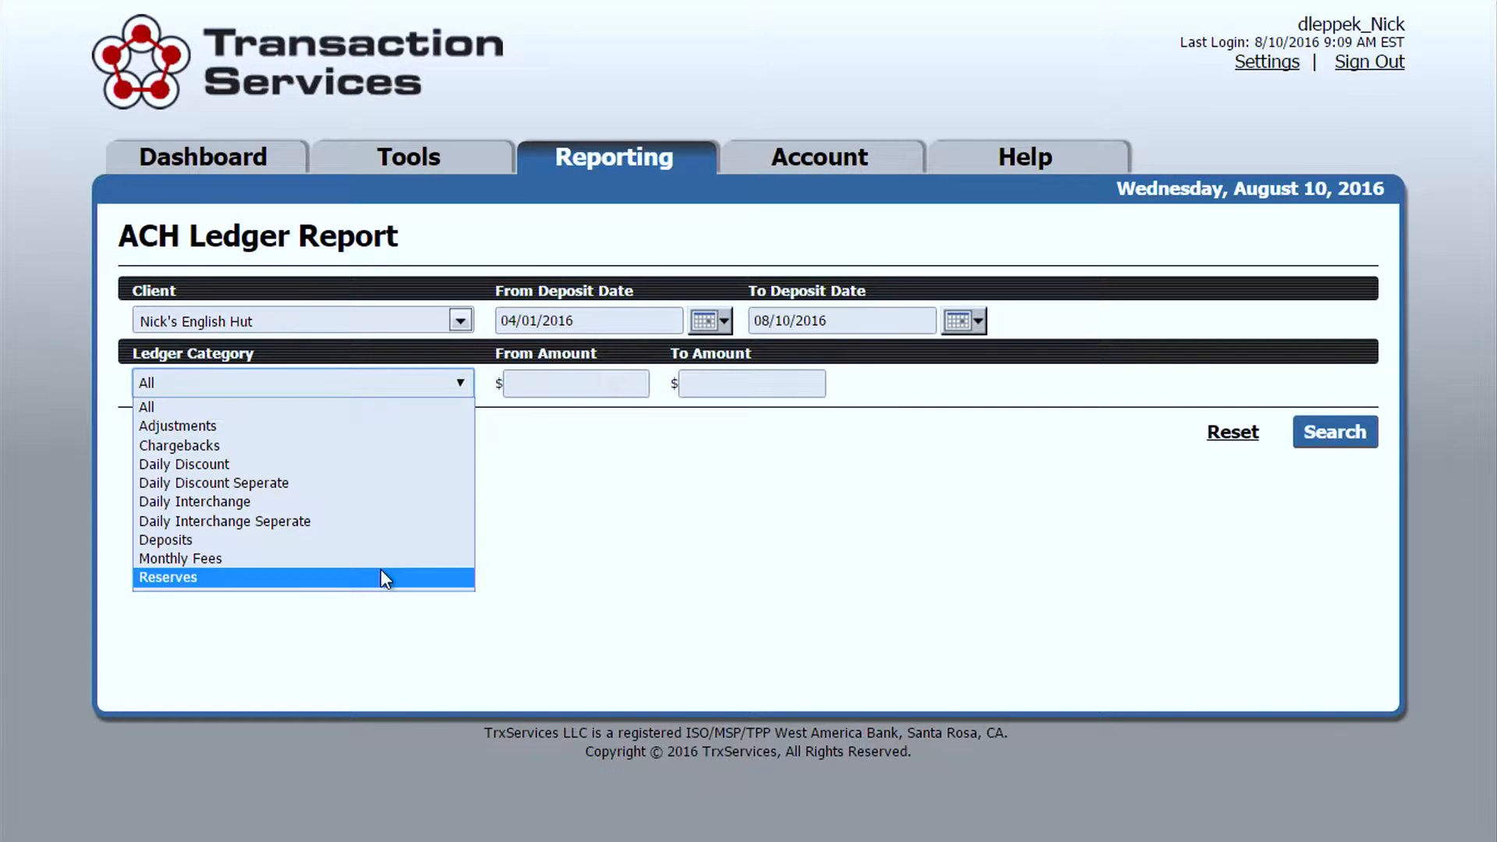
pyautogui.moveTo(349, 437)
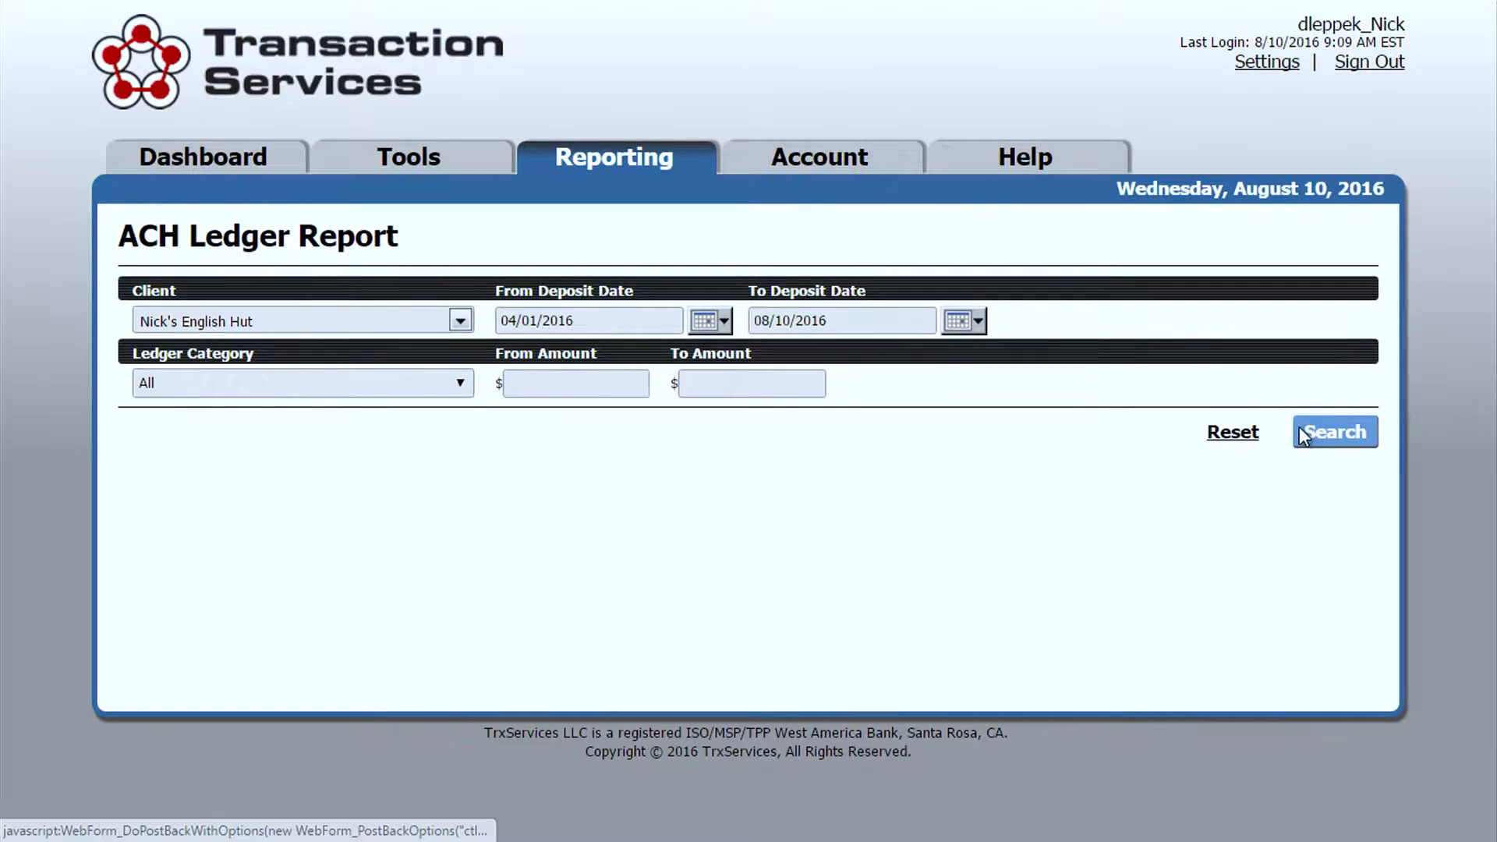
# Run the search and review the 193-record ledger results table.
pyautogui.click(1335, 431)
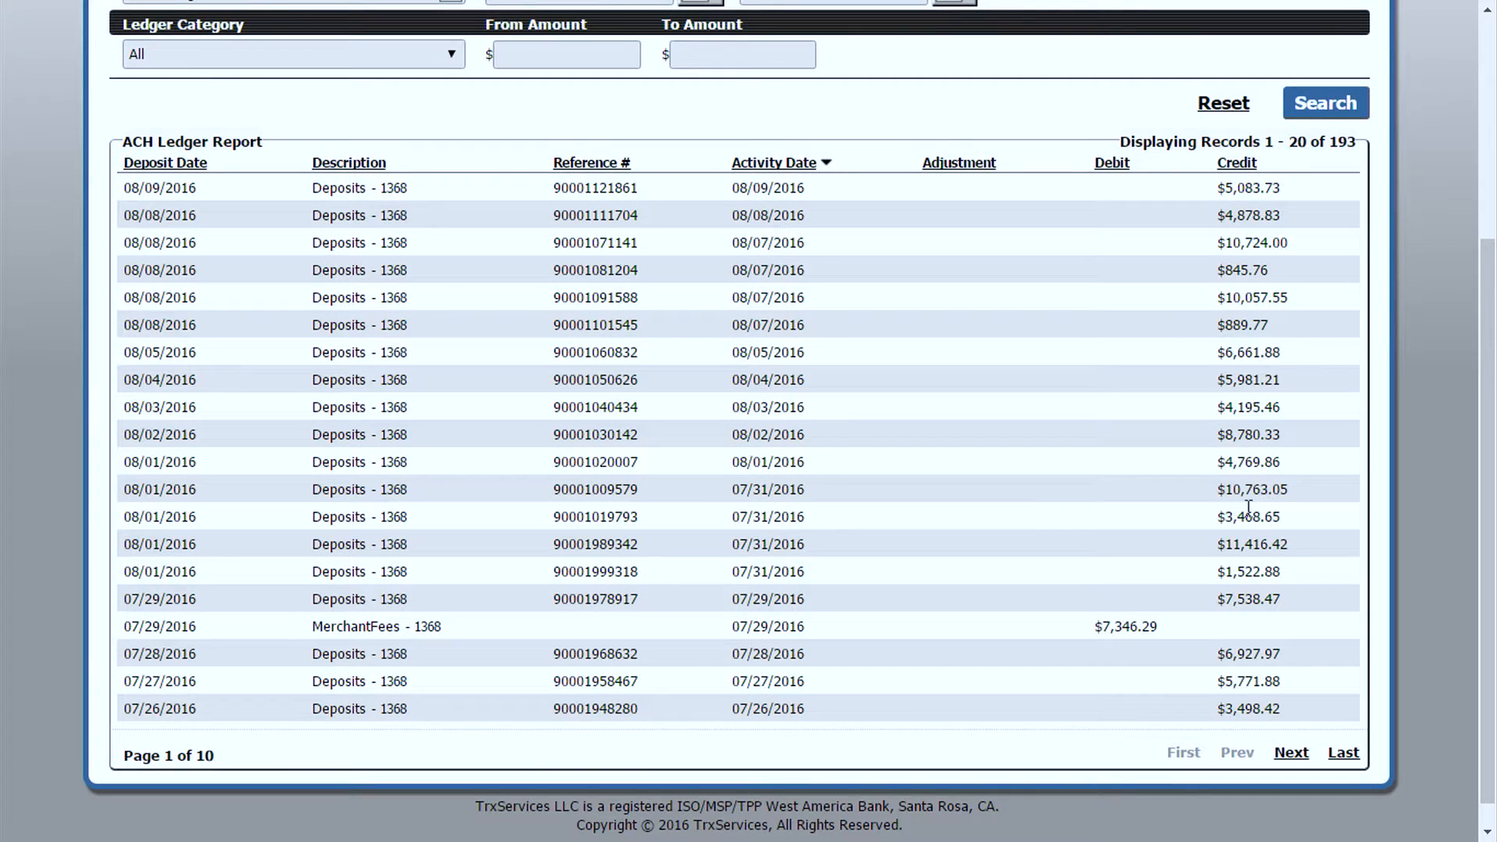
pyautogui.doubleClick(159, 627)
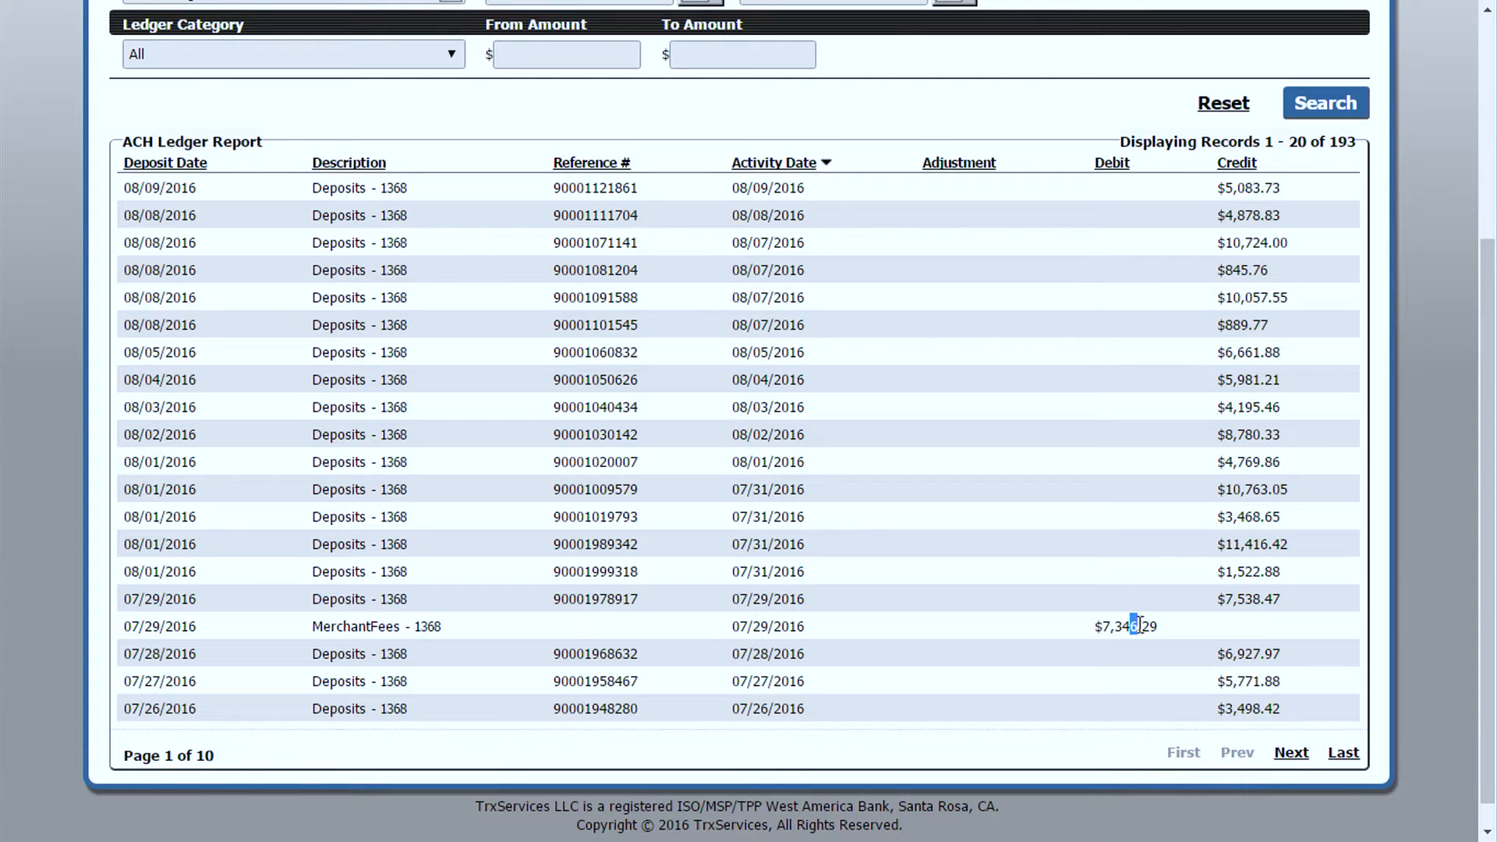
pyautogui.moveTo(1248, 643)
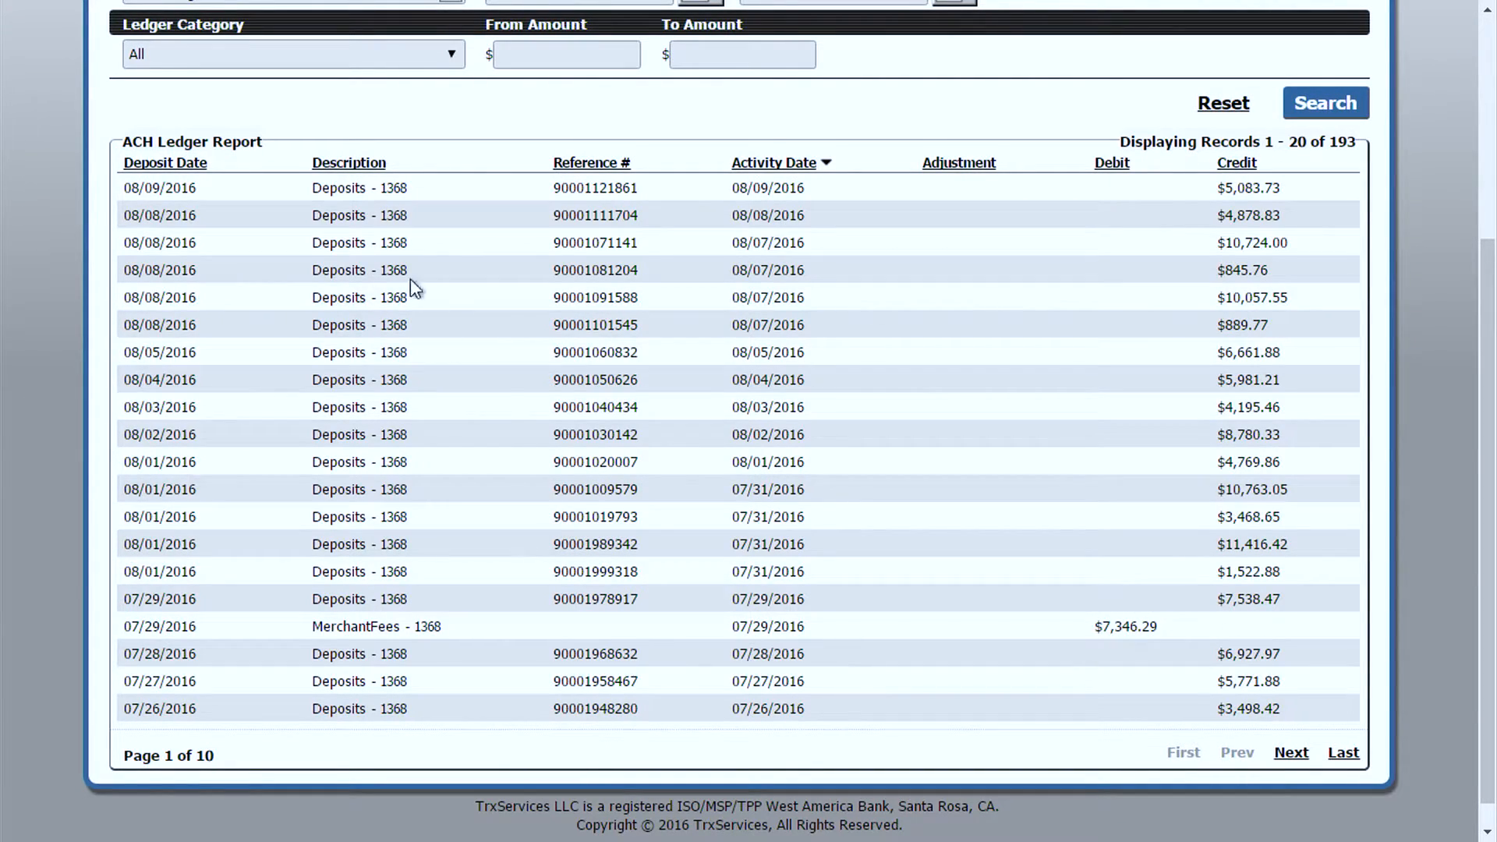
# Filter the ledger to Chargebacks from 12/01/2015 and run the search.
pyautogui.click(290, 54)
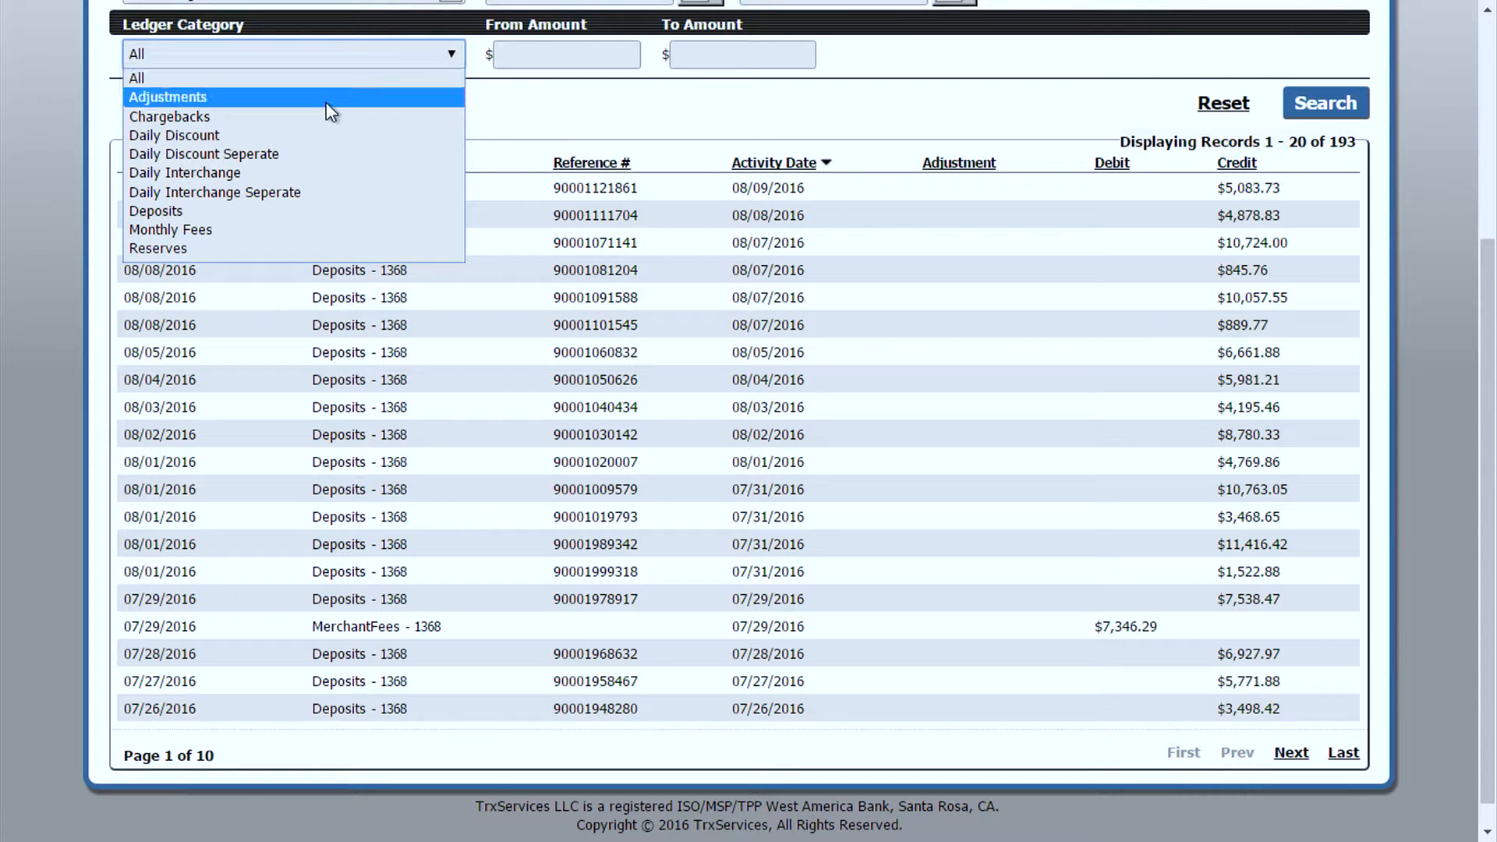
pyautogui.click(168, 116)
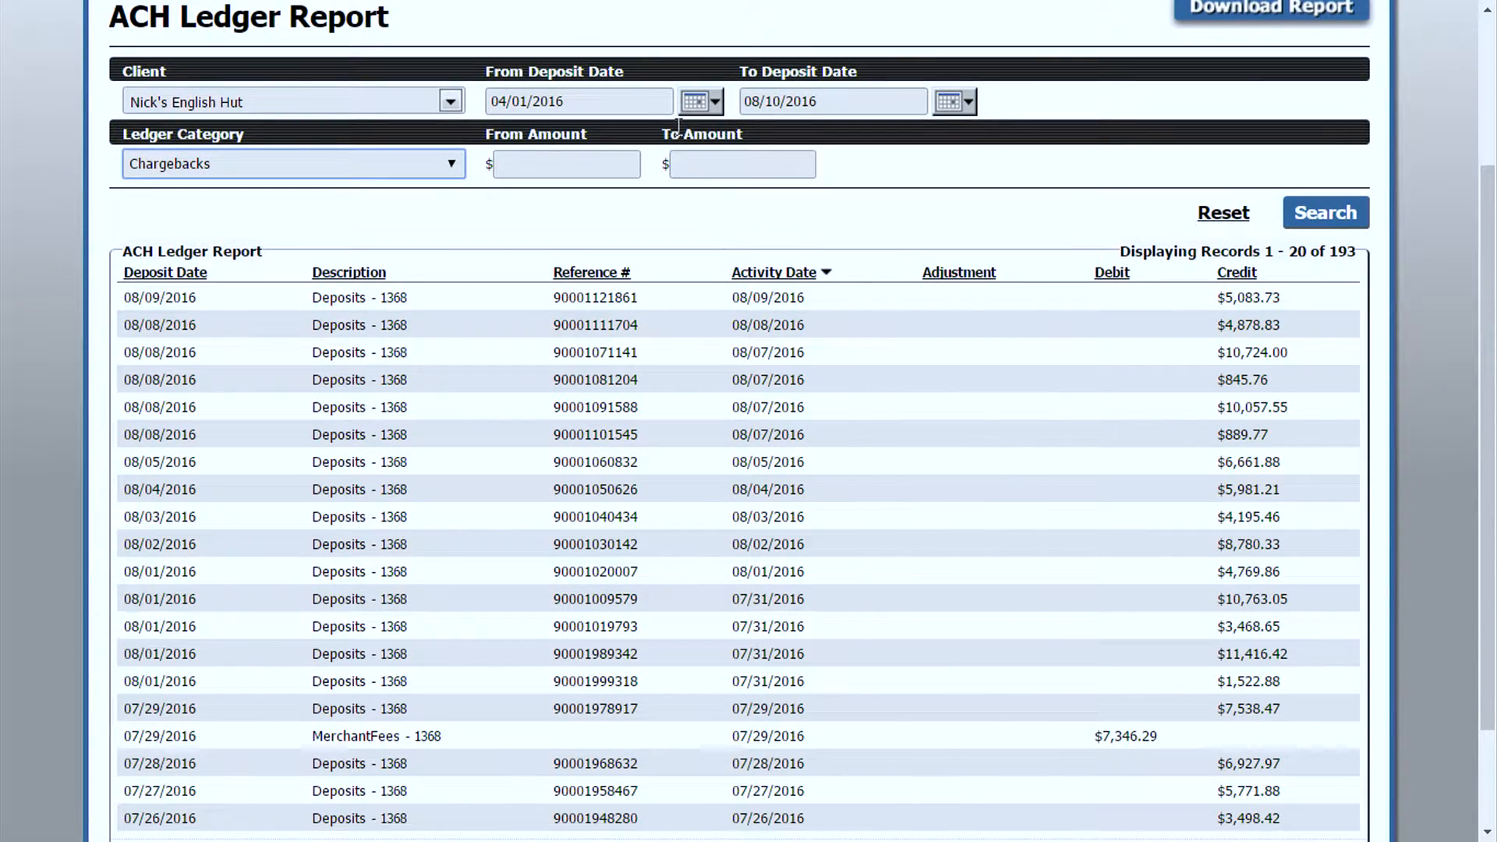
pyautogui.click(699, 100)
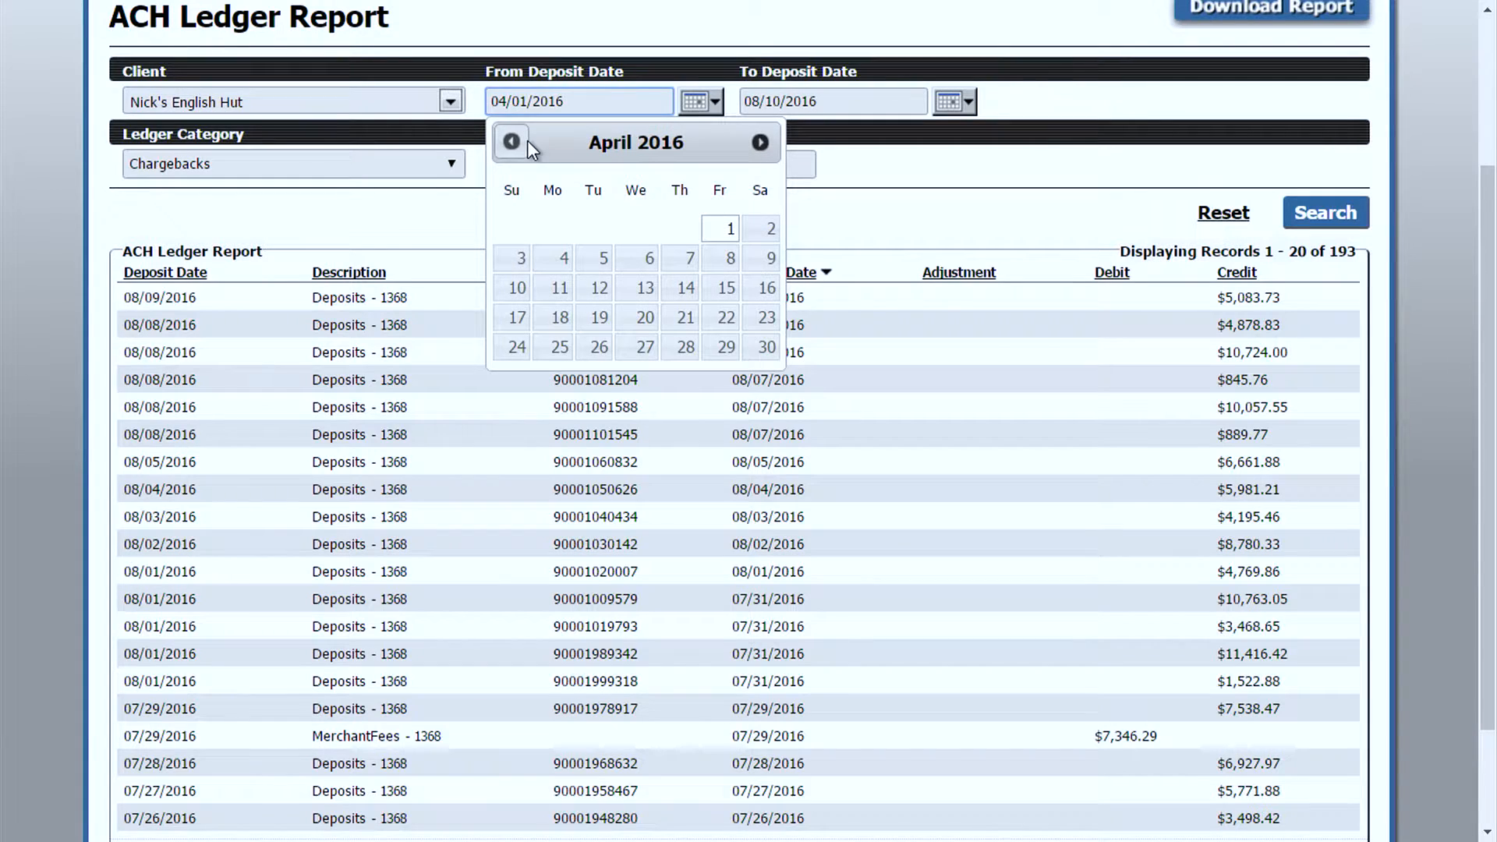
pyautogui.click(512, 142)
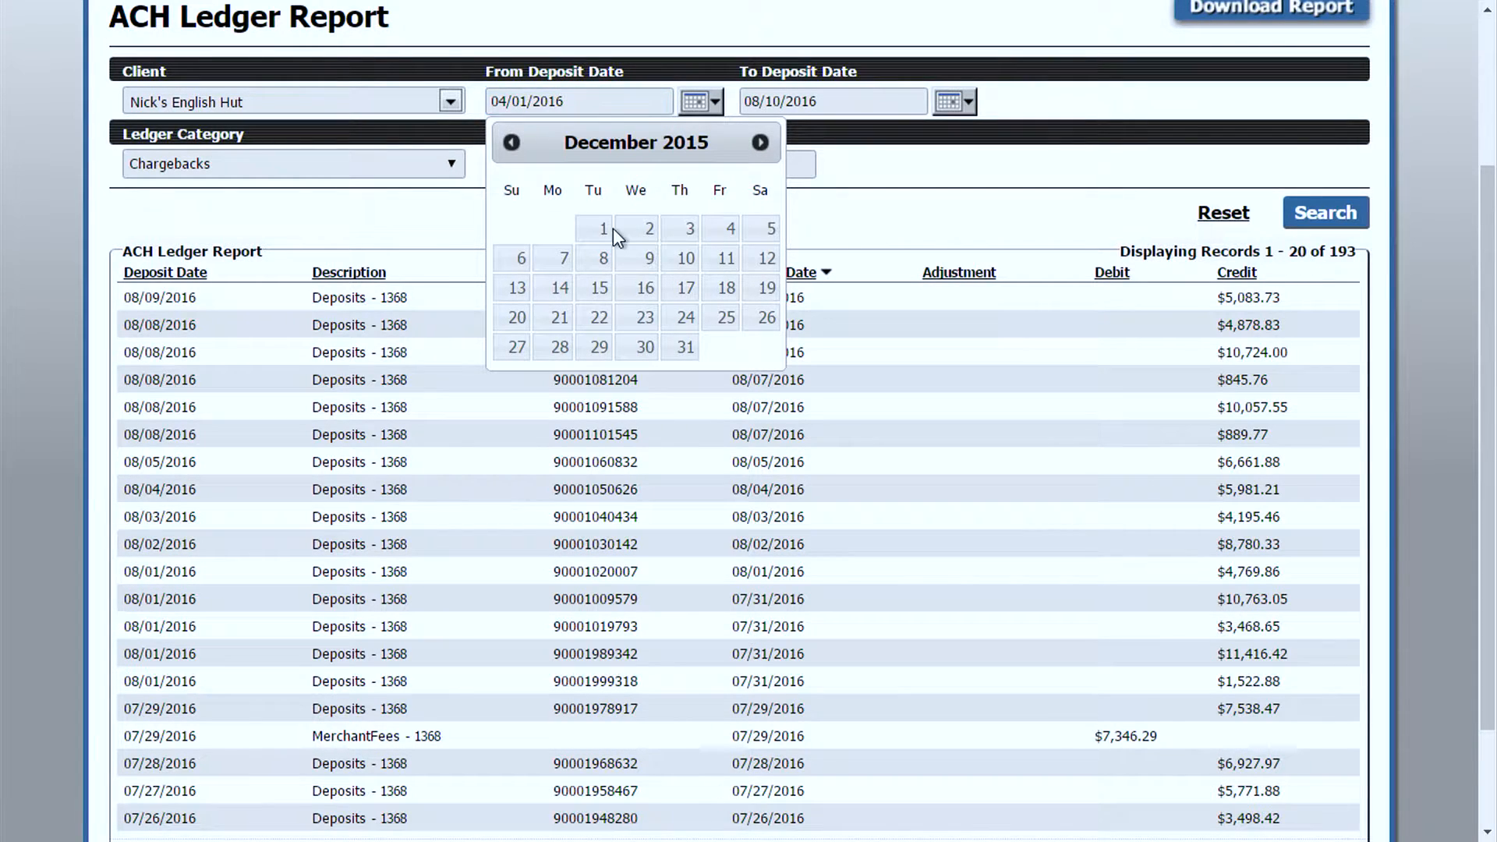
pyautogui.click(603, 228)
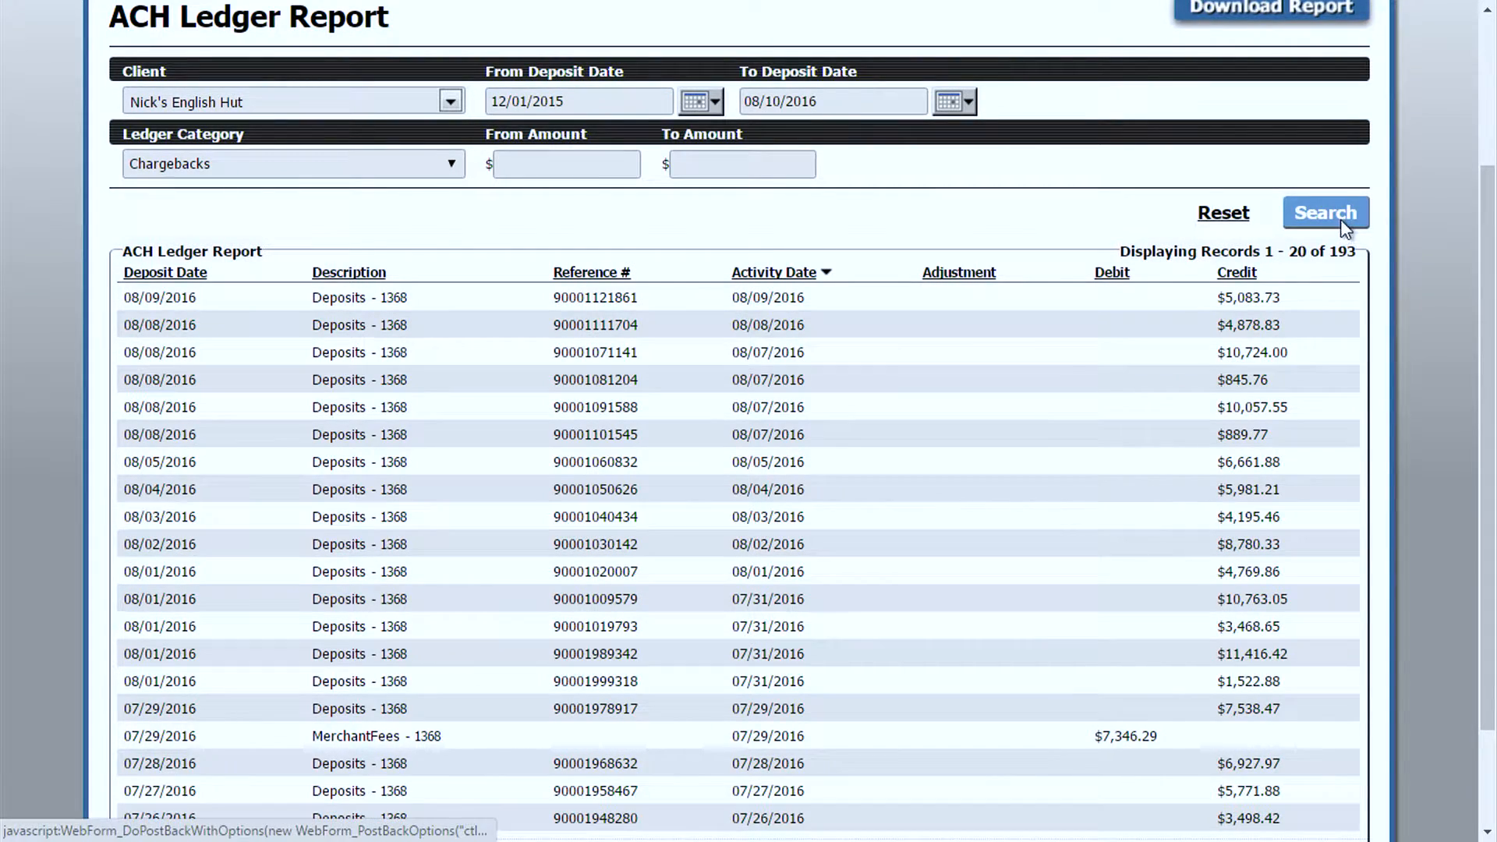
pyautogui.click(1326, 213)
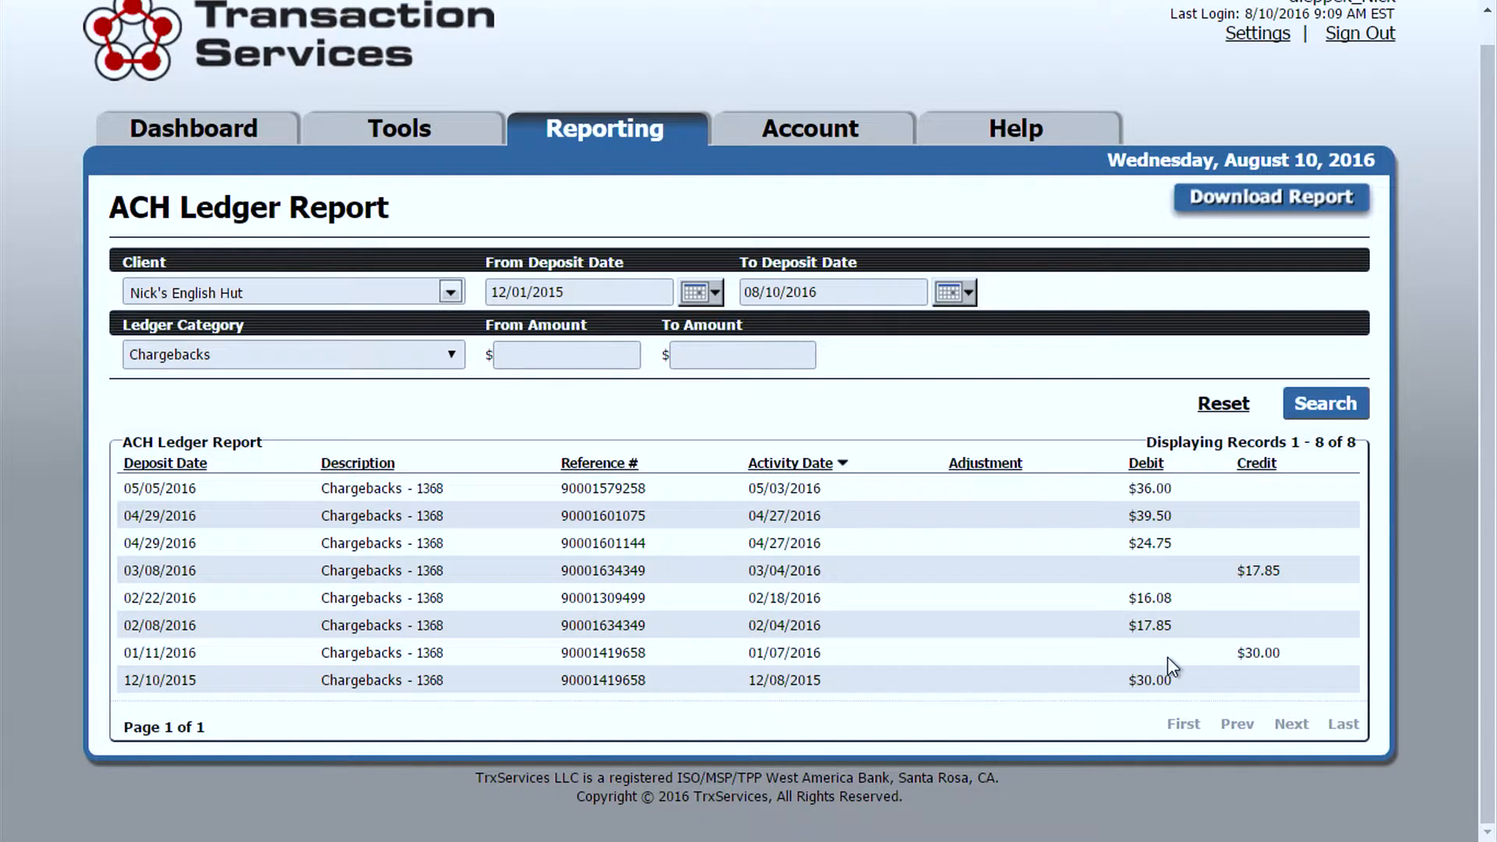
pyautogui.moveTo(1232, 410)
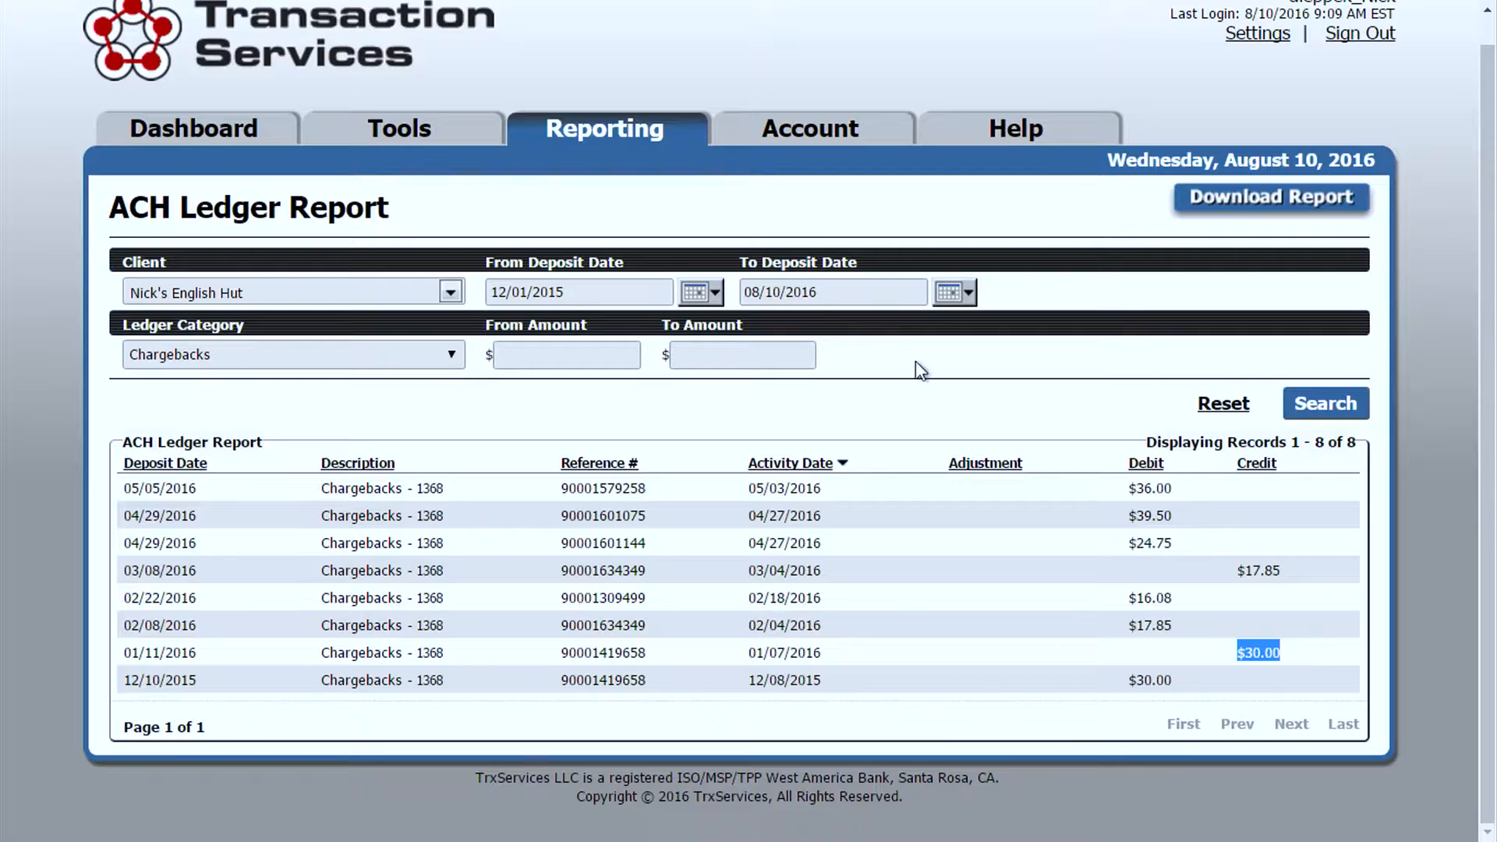
# After reviewing the eight chargeback records, move to the From Amount field.
pyautogui.click(566, 356)
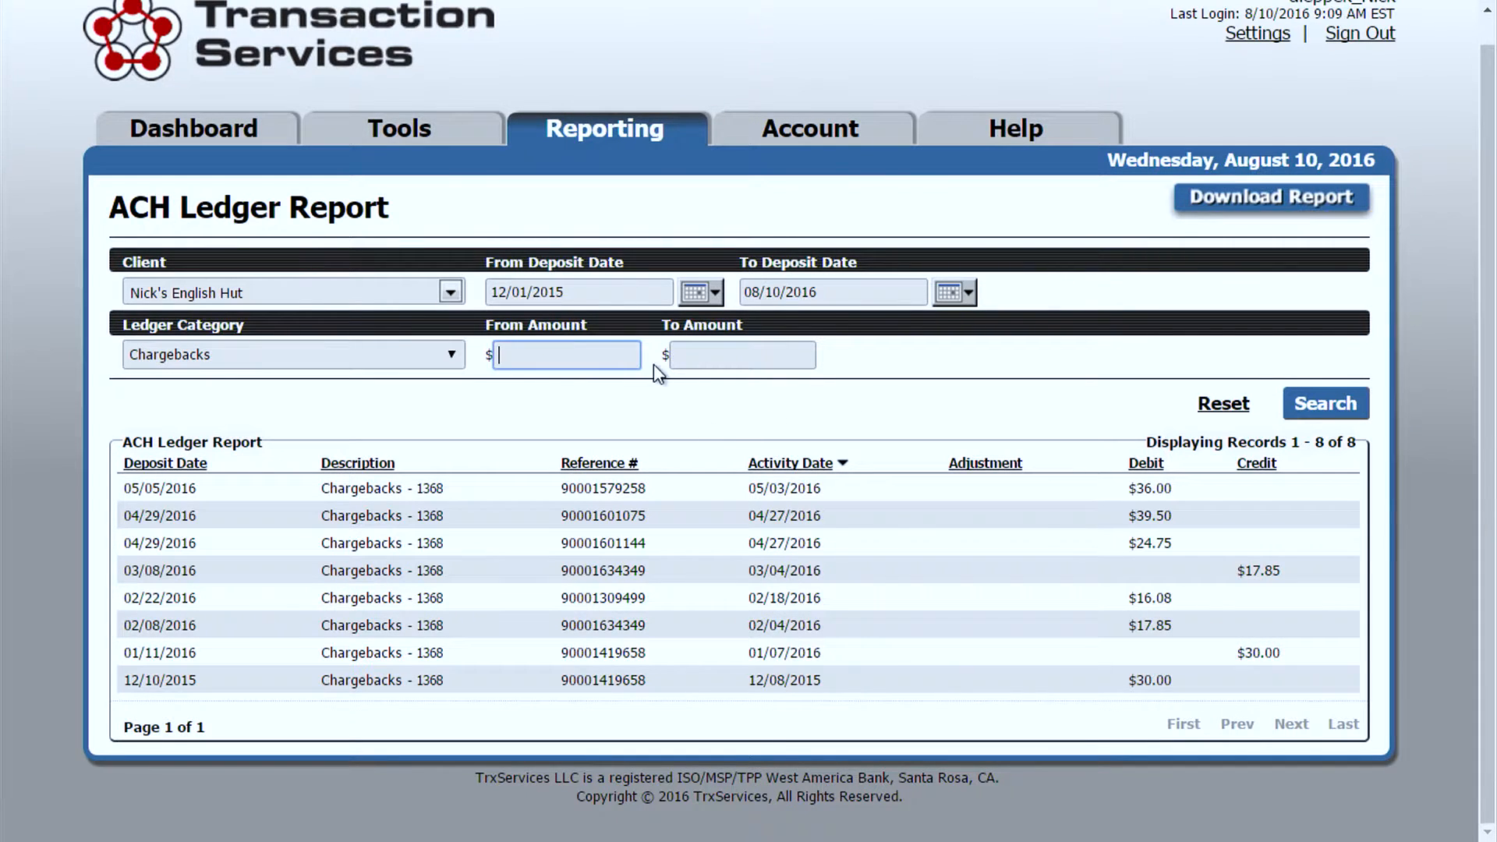
pyautogui.moveTo(1210, 418)
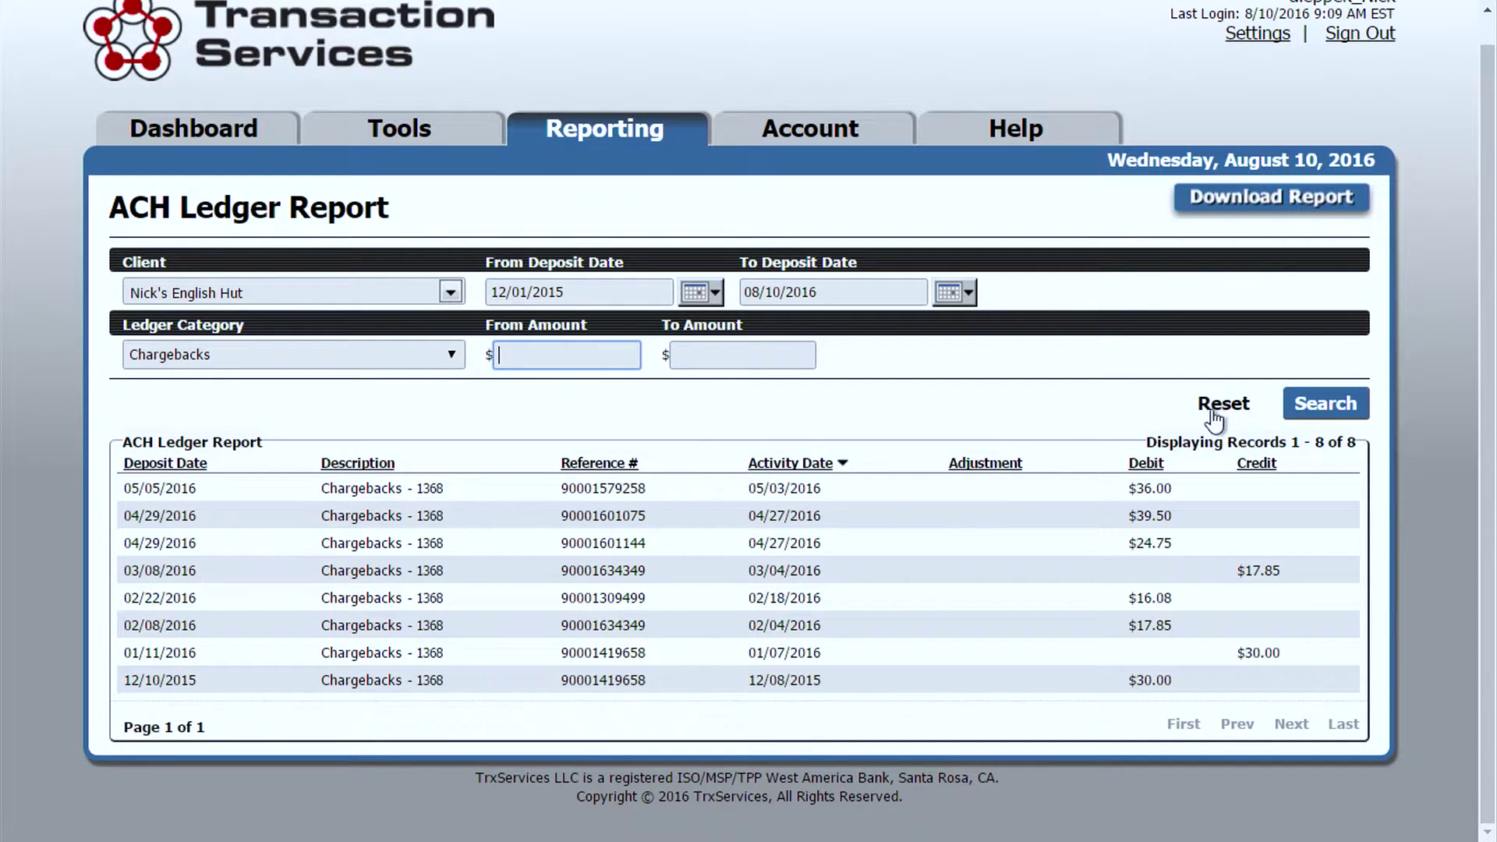
# Reset filters, set amount range $1000–$1500 and start date 05/01/2016, then search.
pyautogui.click(1223, 403)
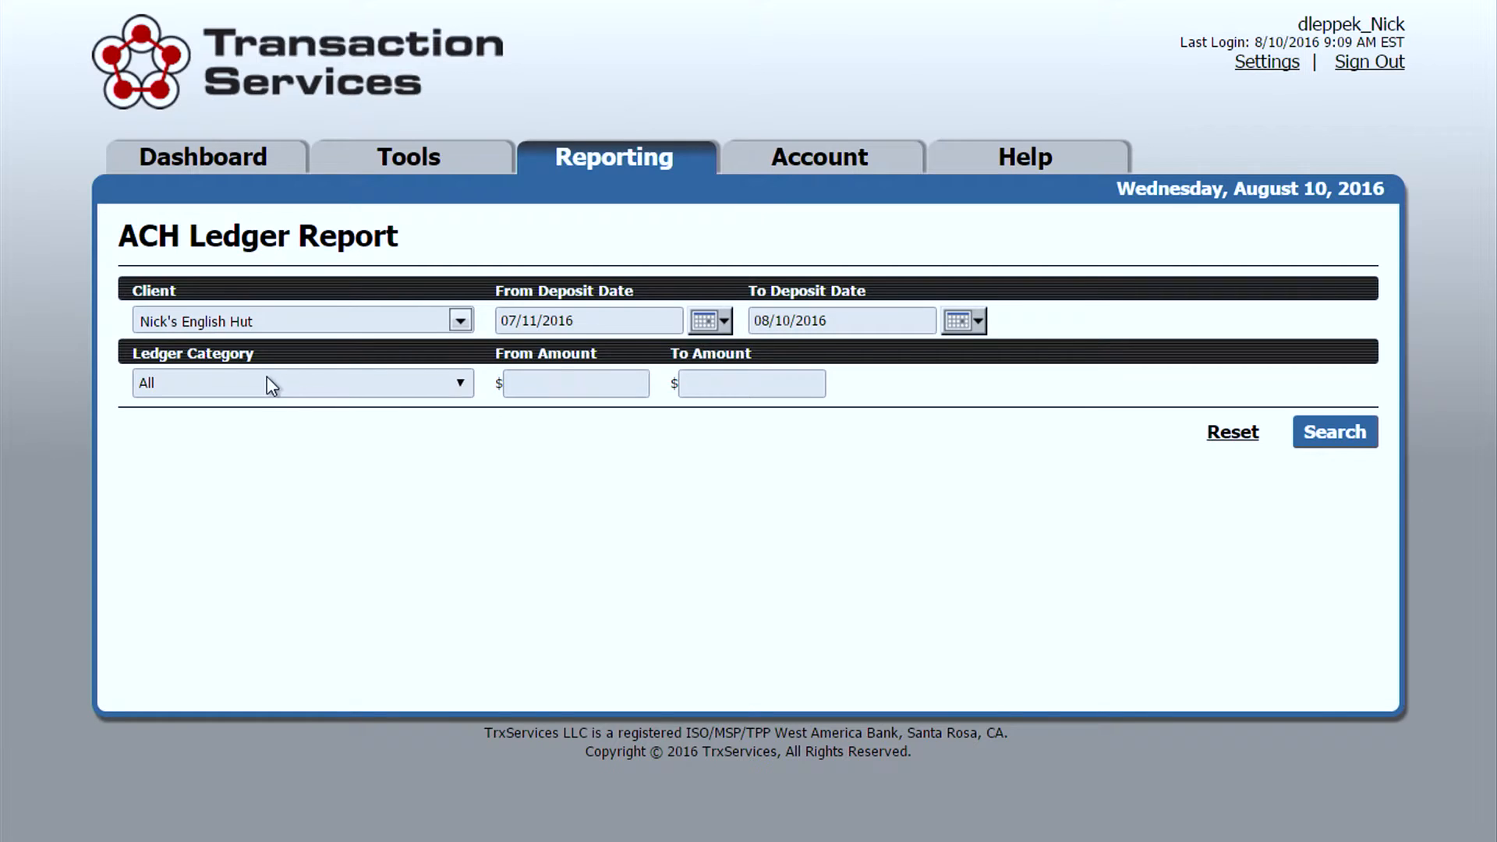
pyautogui.click(577, 384)
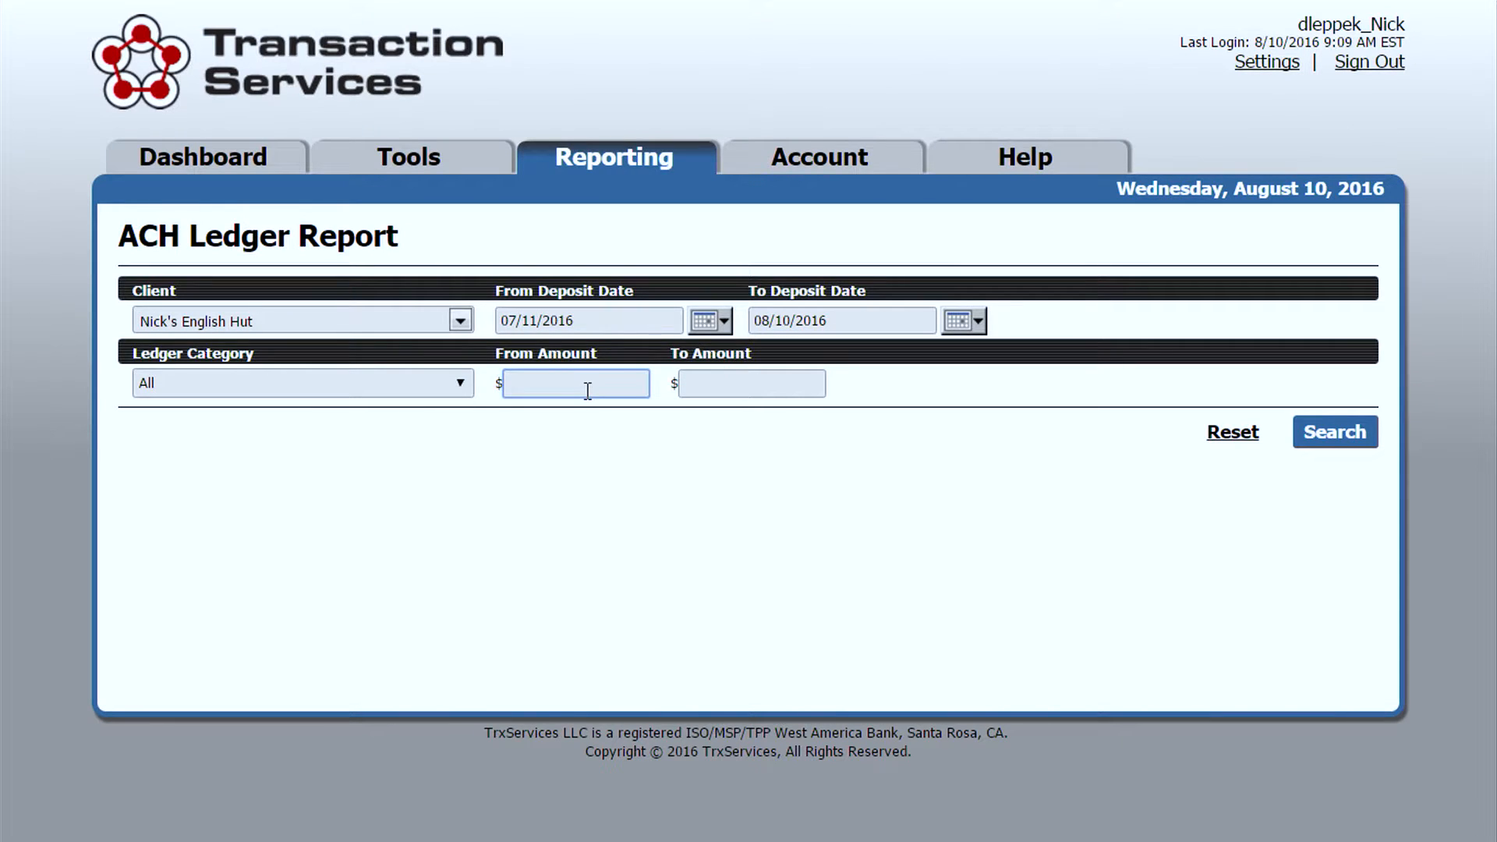
pyautogui.write('1000.00')
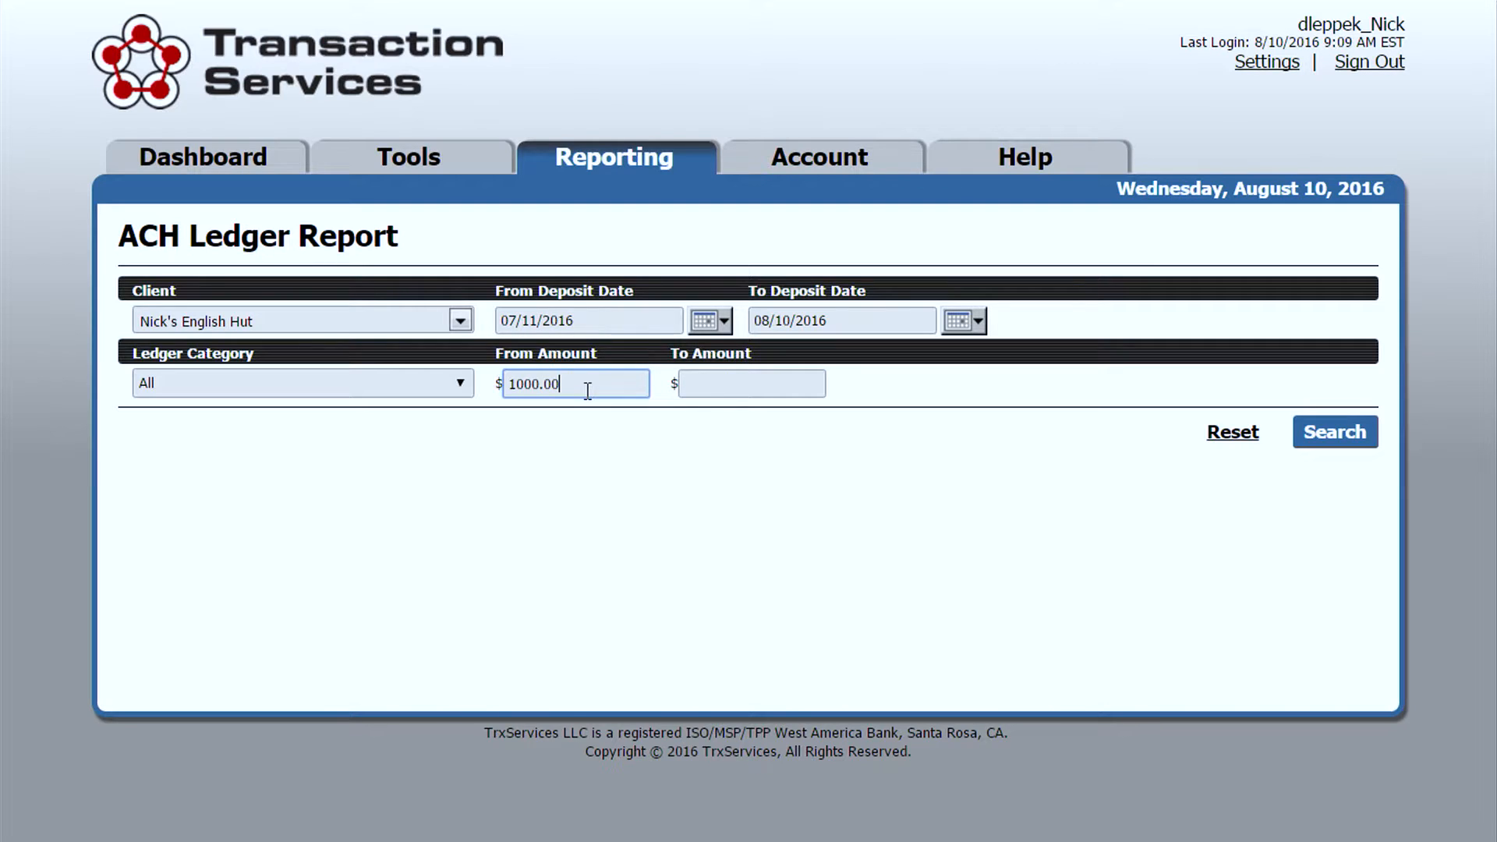
pyautogui.write('1')
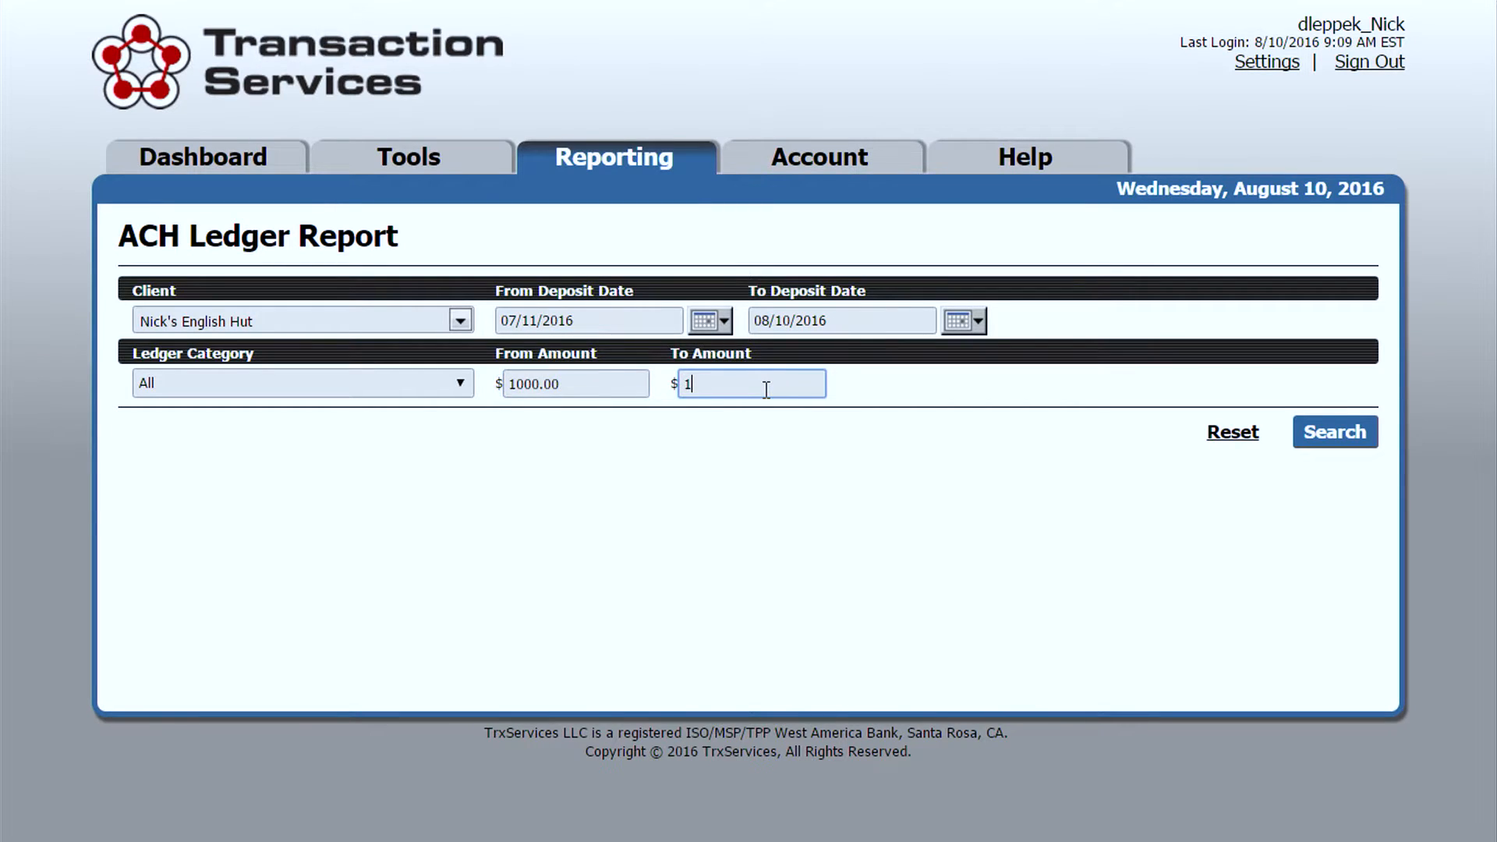
pyautogui.write('500.00')
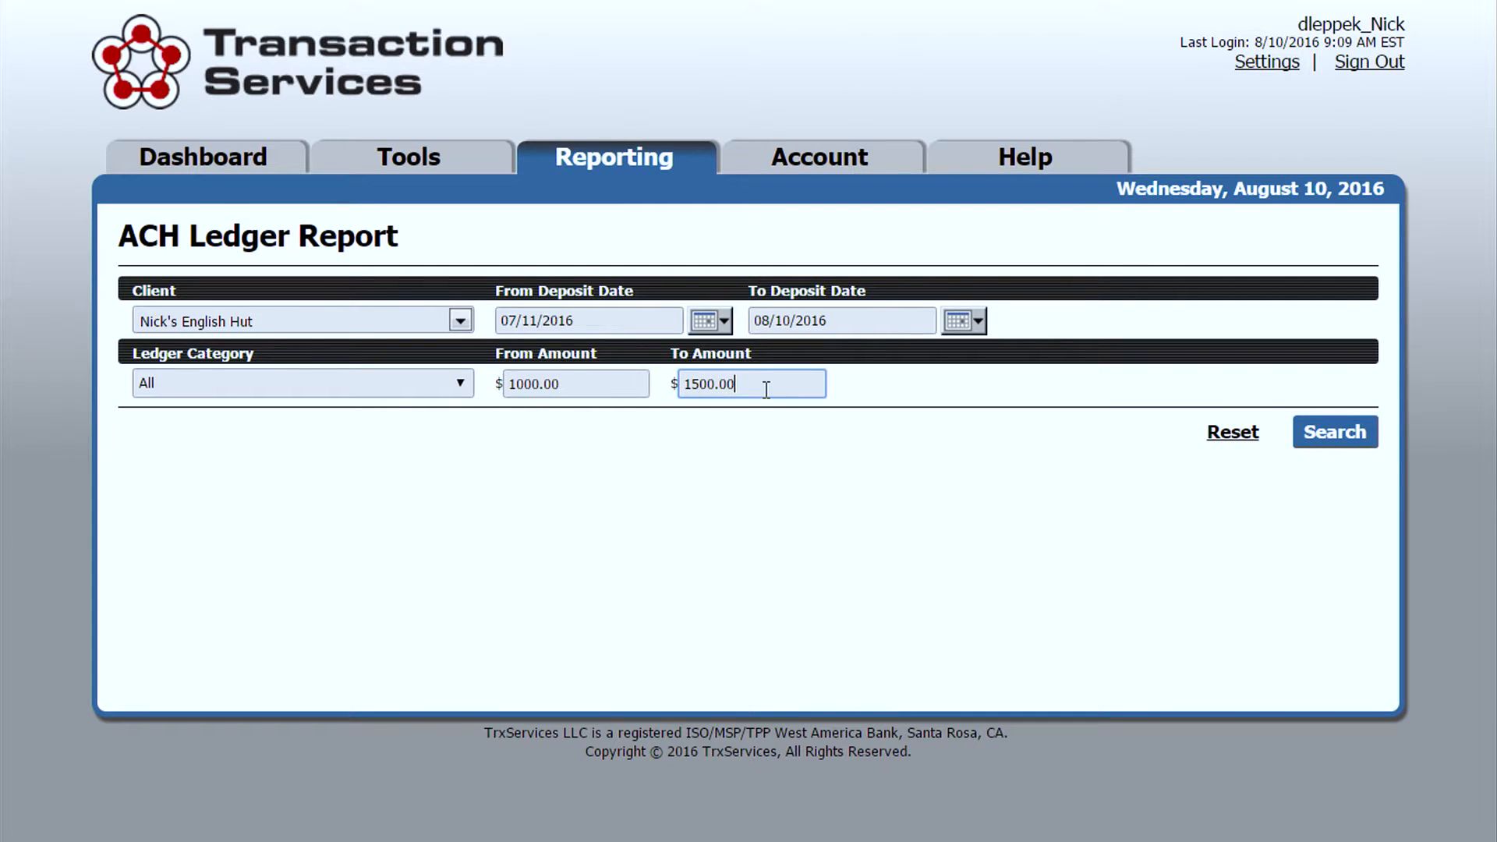
pyautogui.click(1335, 430)
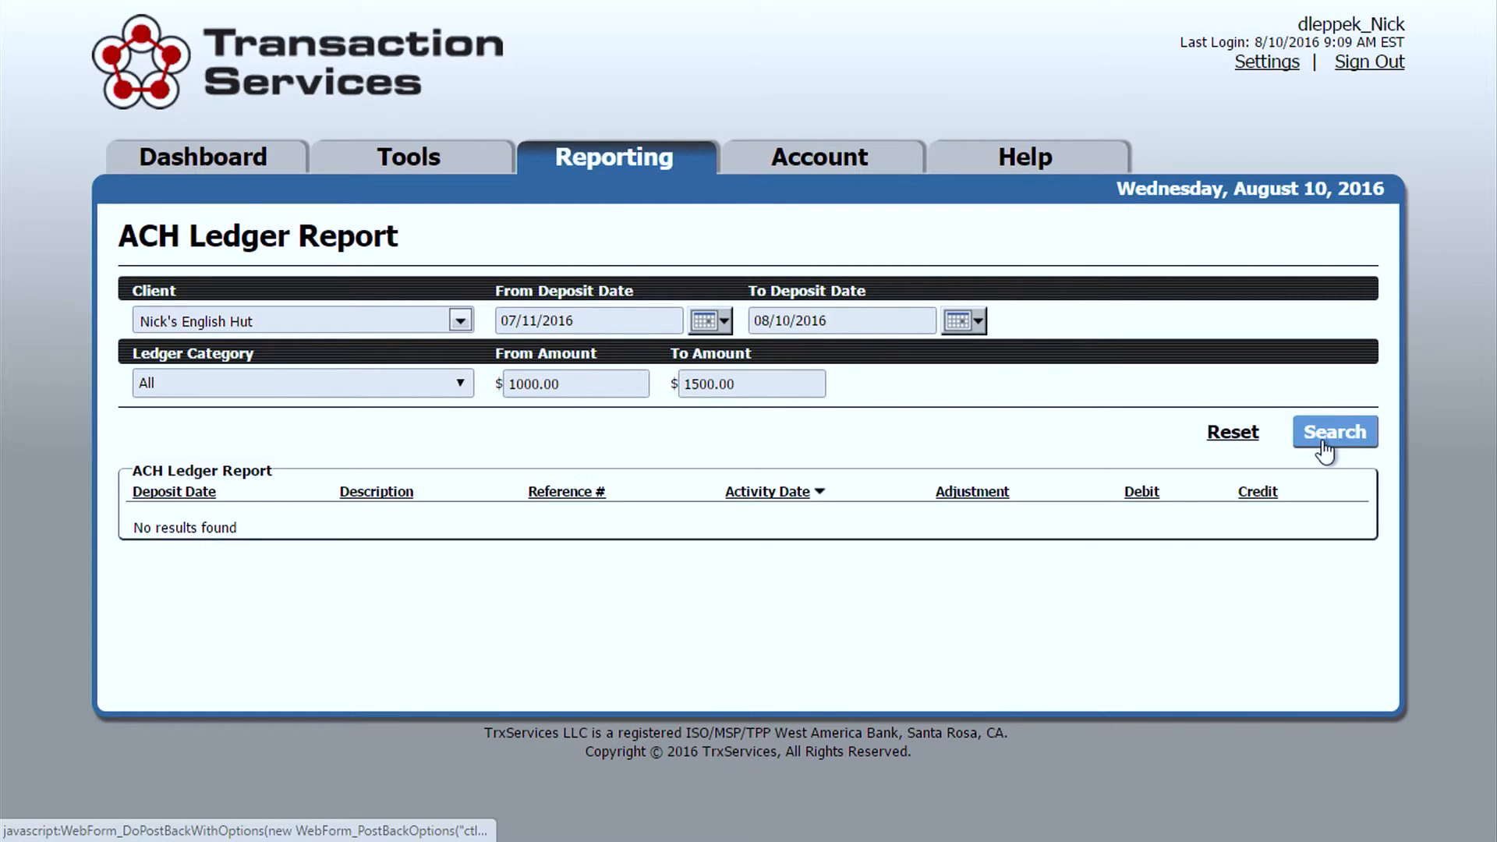
pyautogui.click(702, 322)
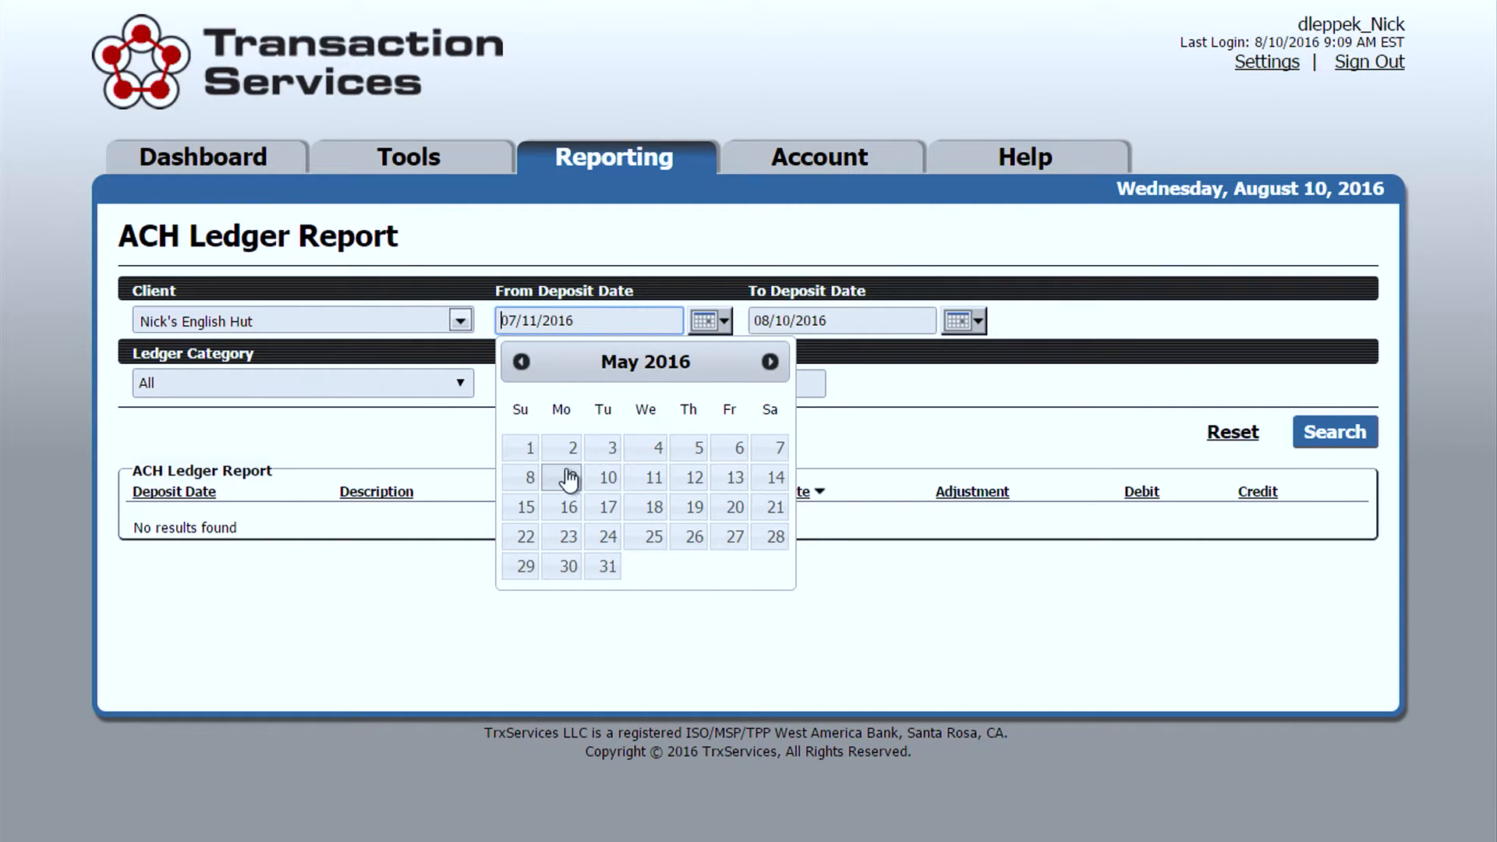
pyautogui.click(1335, 432)
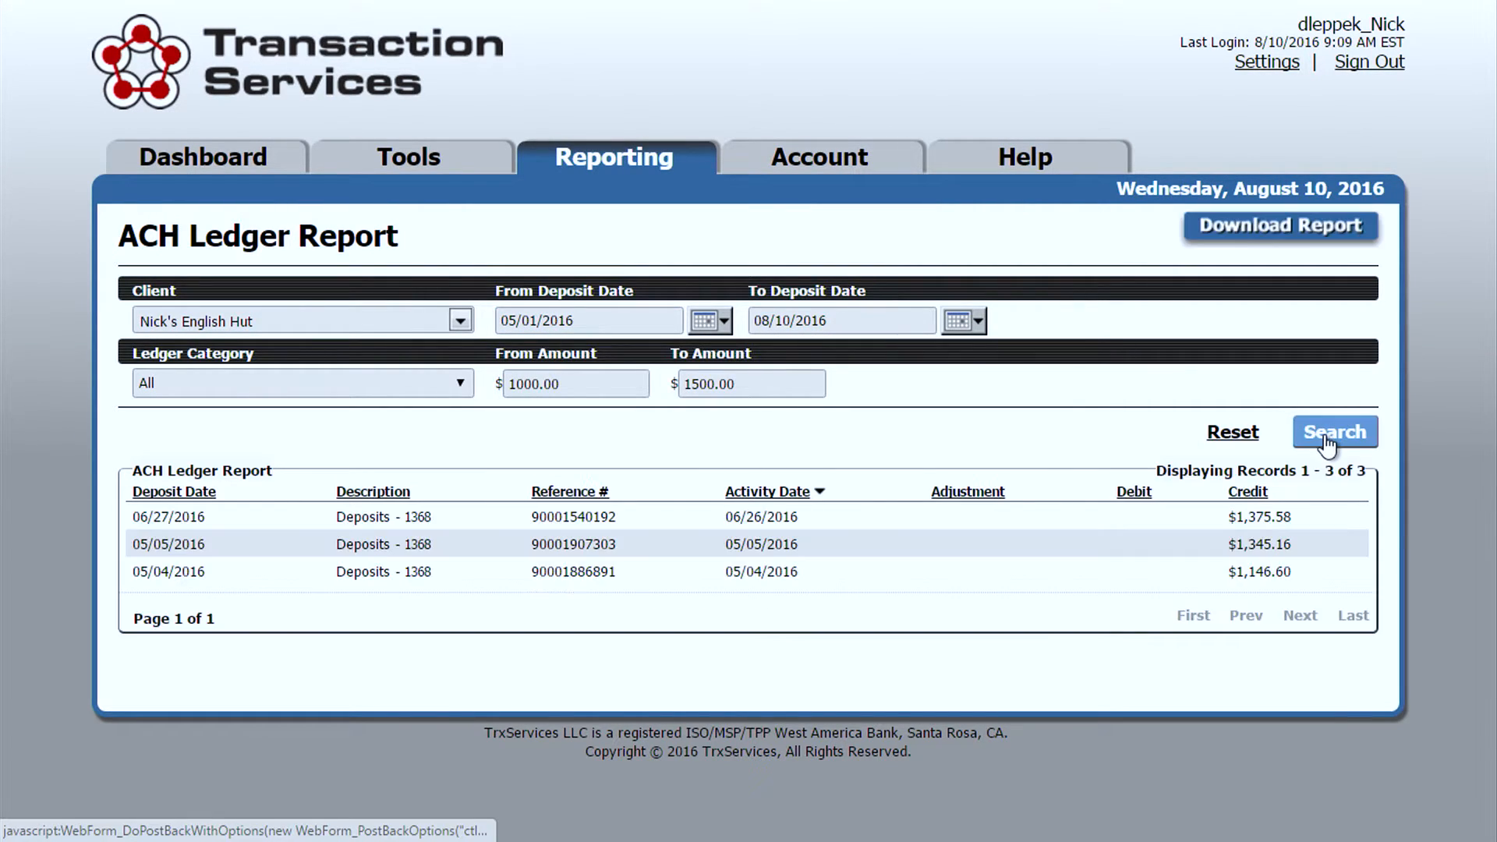